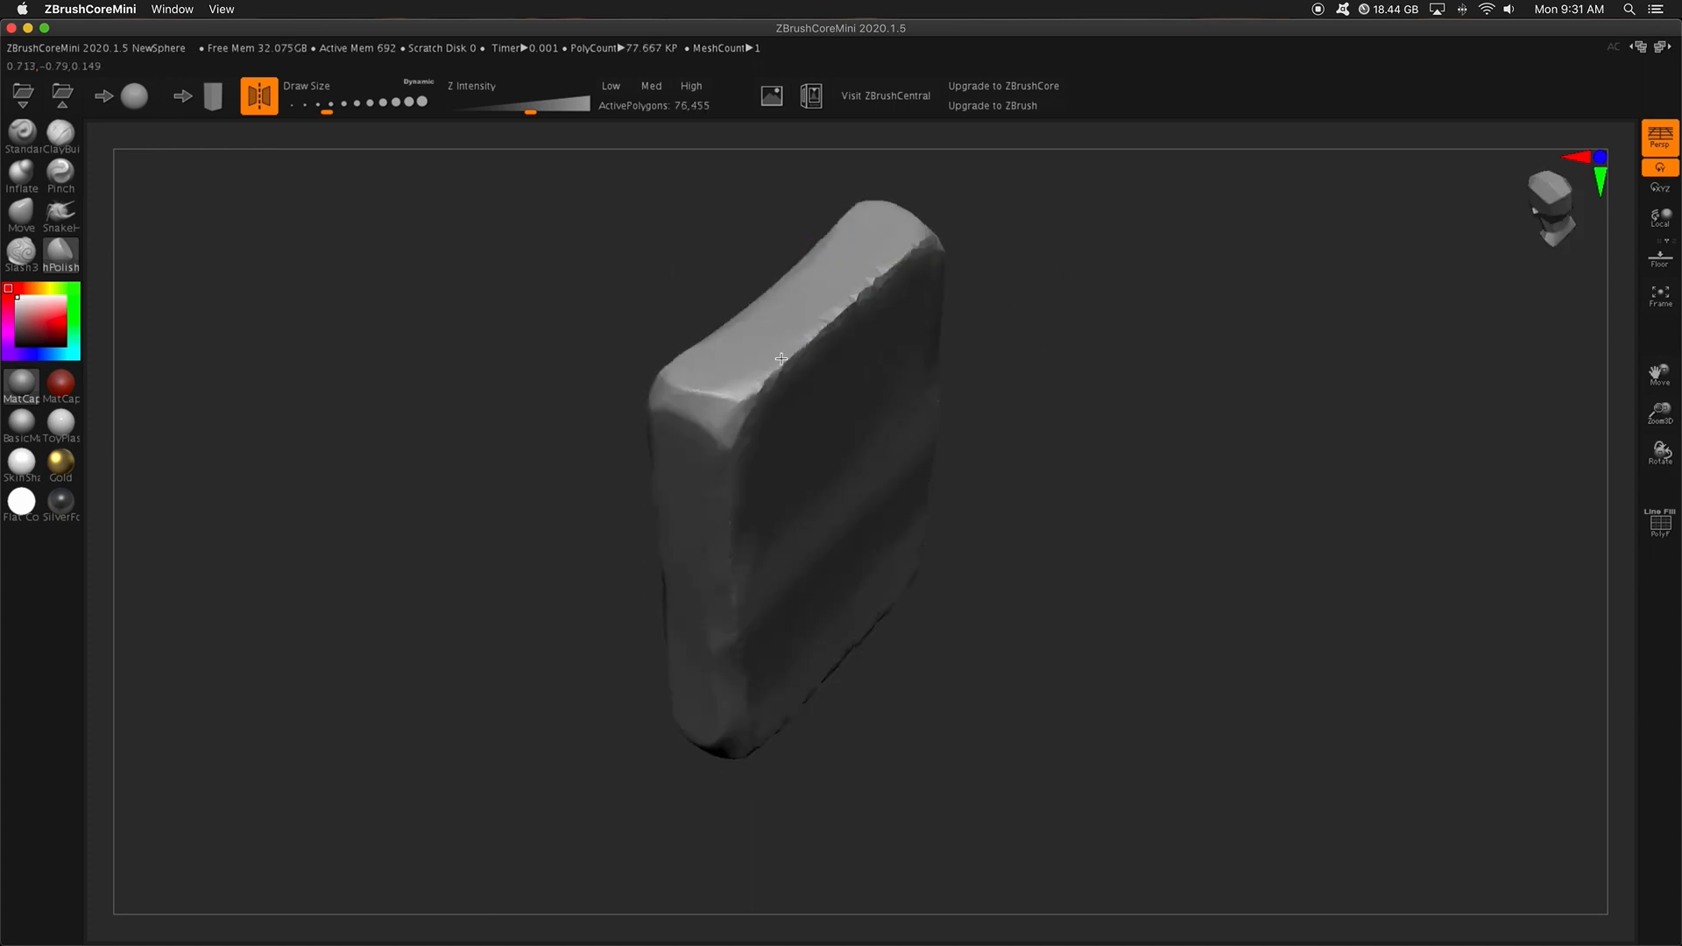
Shape the block's top edge and build up raised guards on the upper corners.
{"action": "left_click_drag", "start_coordinate": [781, 358], "coordinate": [889, 254]}
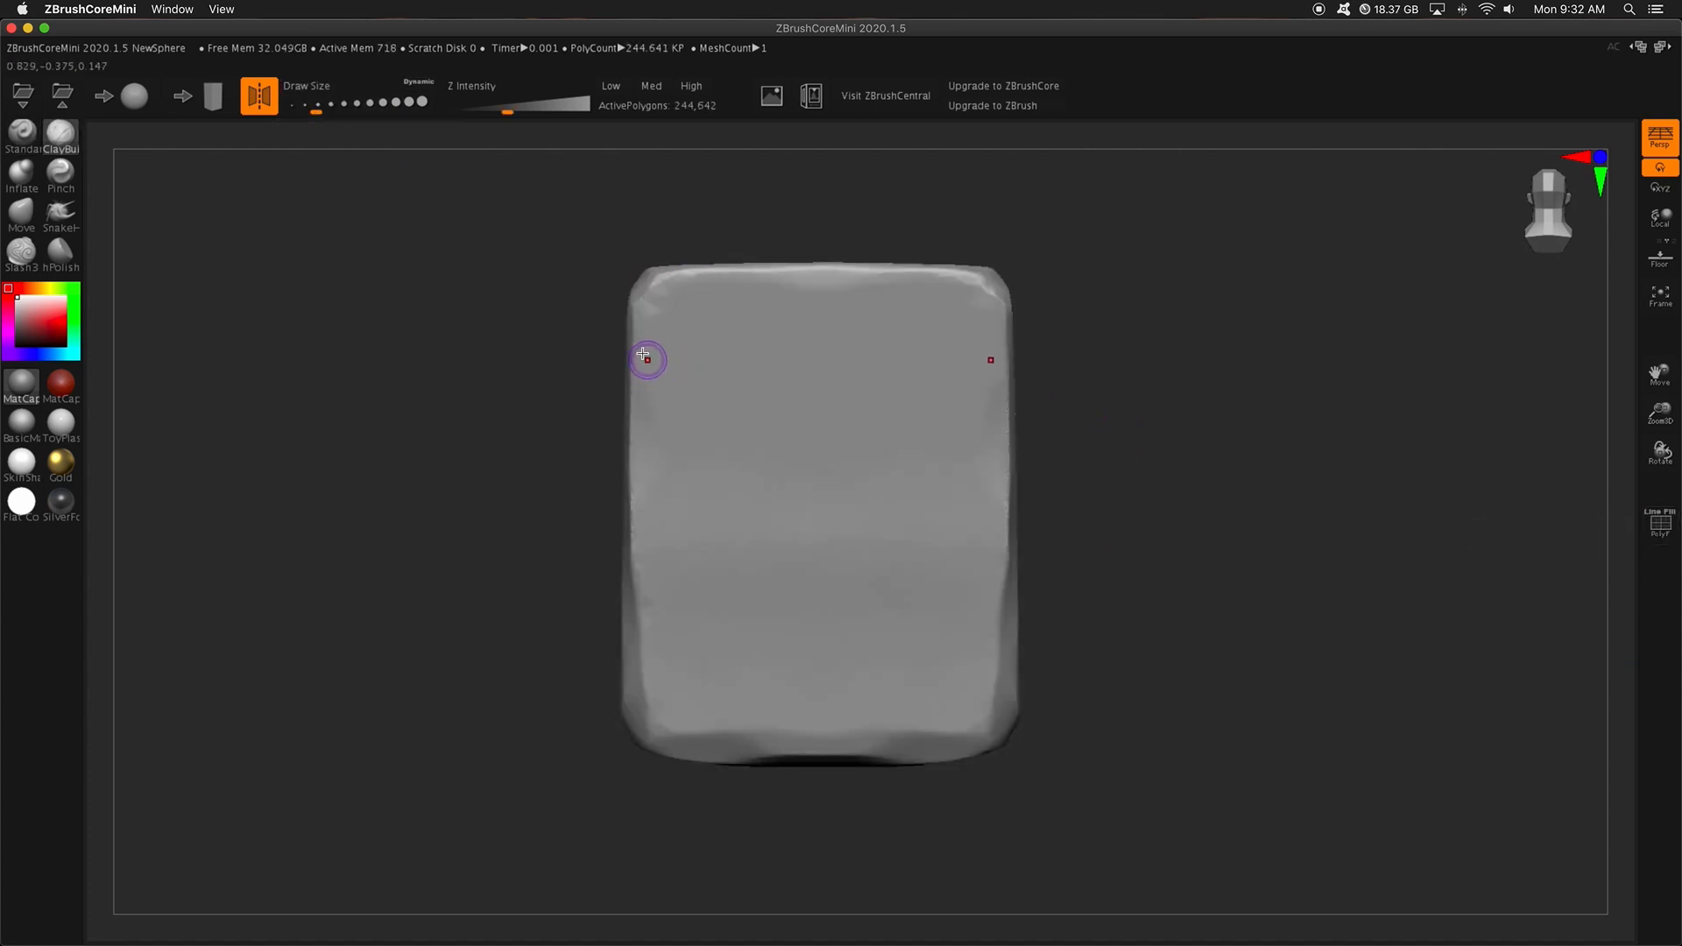
{"action": "left_click_drag", "start_coordinate": [647, 358], "coordinate": [713, 297]}
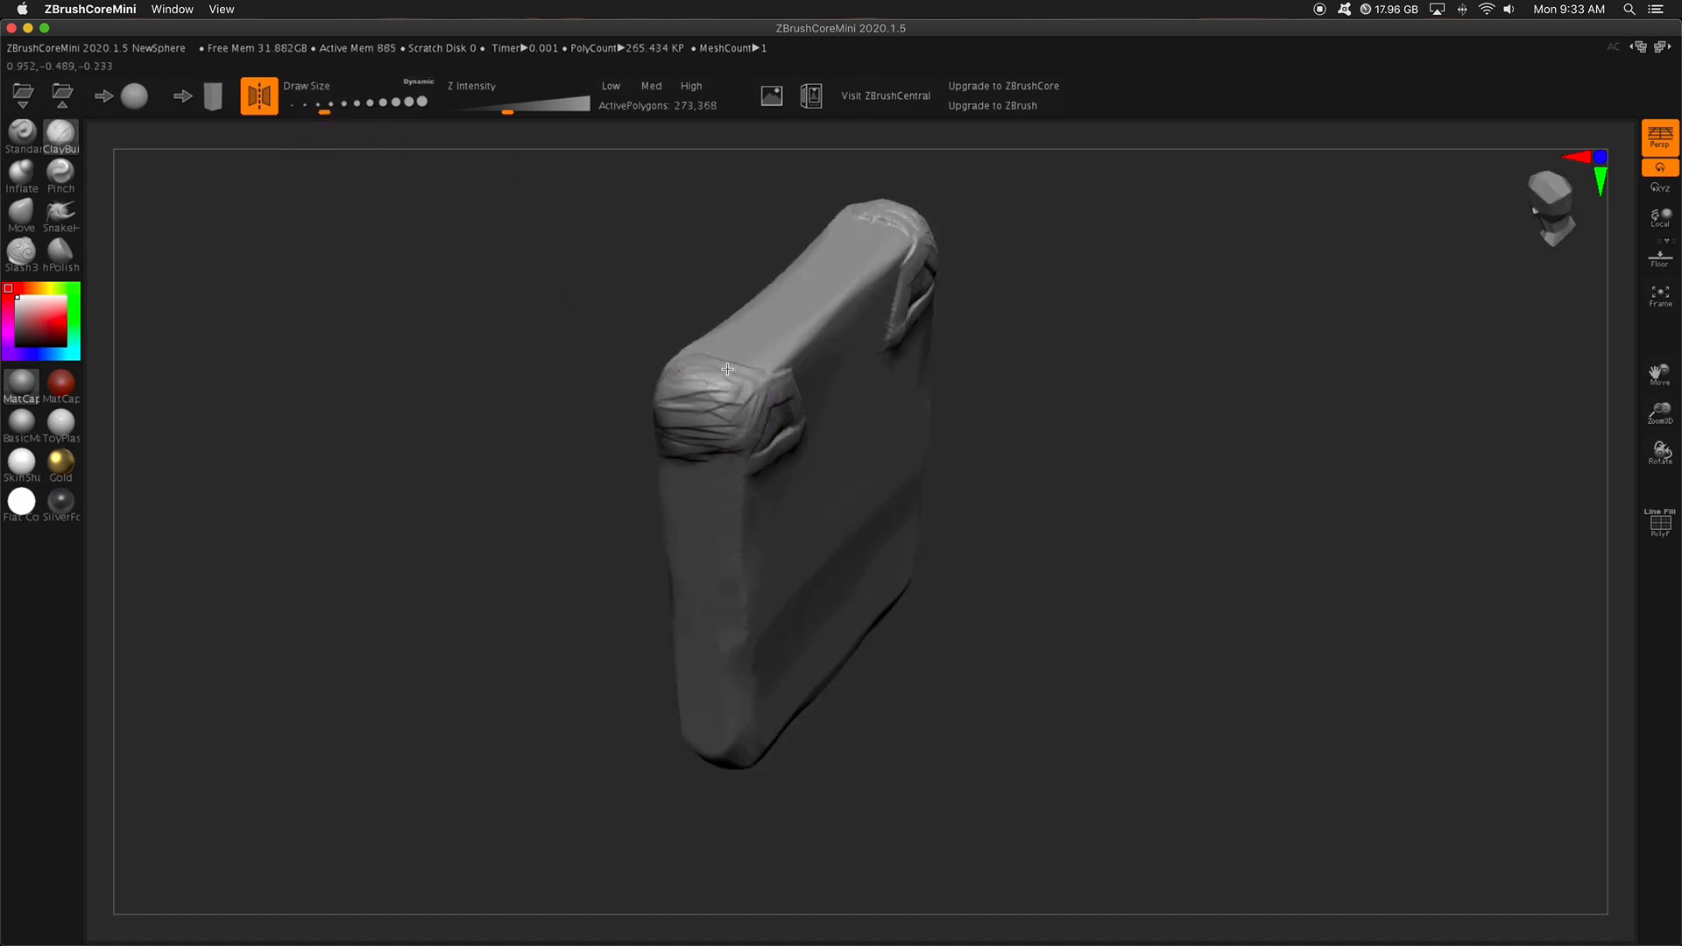
{"action": "left_click_drag", "start_coordinate": [728, 369], "coordinate": [1053, 254]}
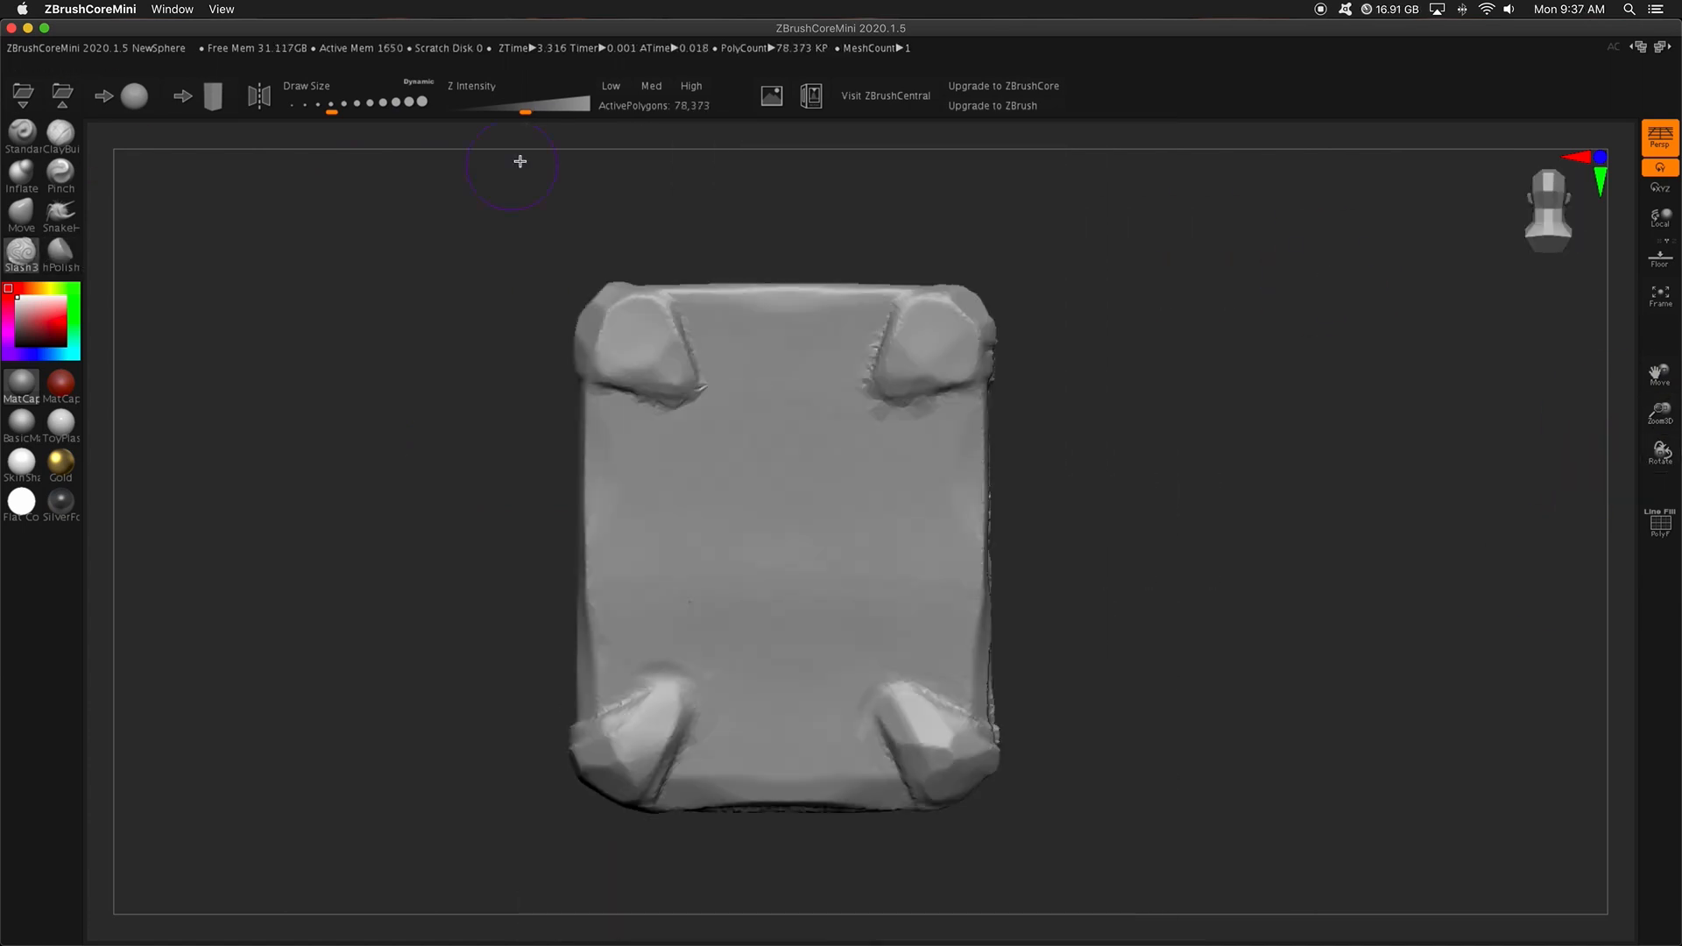
Crease and sharpen the cover edges beneath the corner guards.
{"action": "left_click_drag", "start_coordinate": [521, 161], "coordinate": [928, 400]}
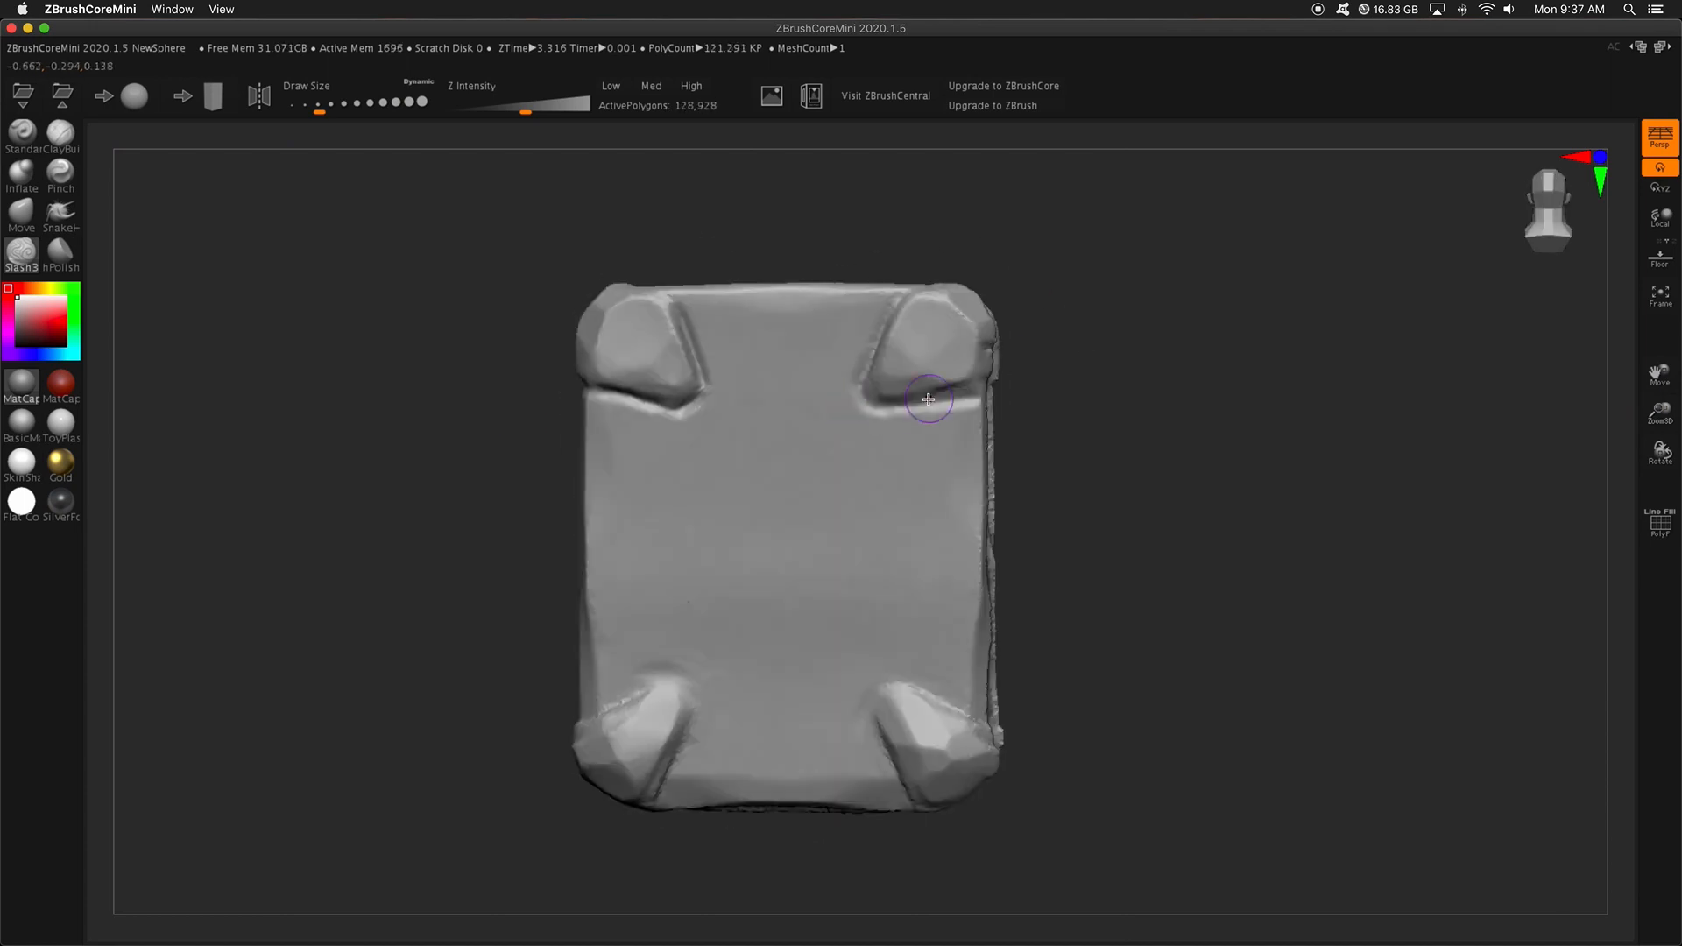
{"action": "left_click_drag", "start_coordinate": [928, 399], "coordinate": [655, 704]}
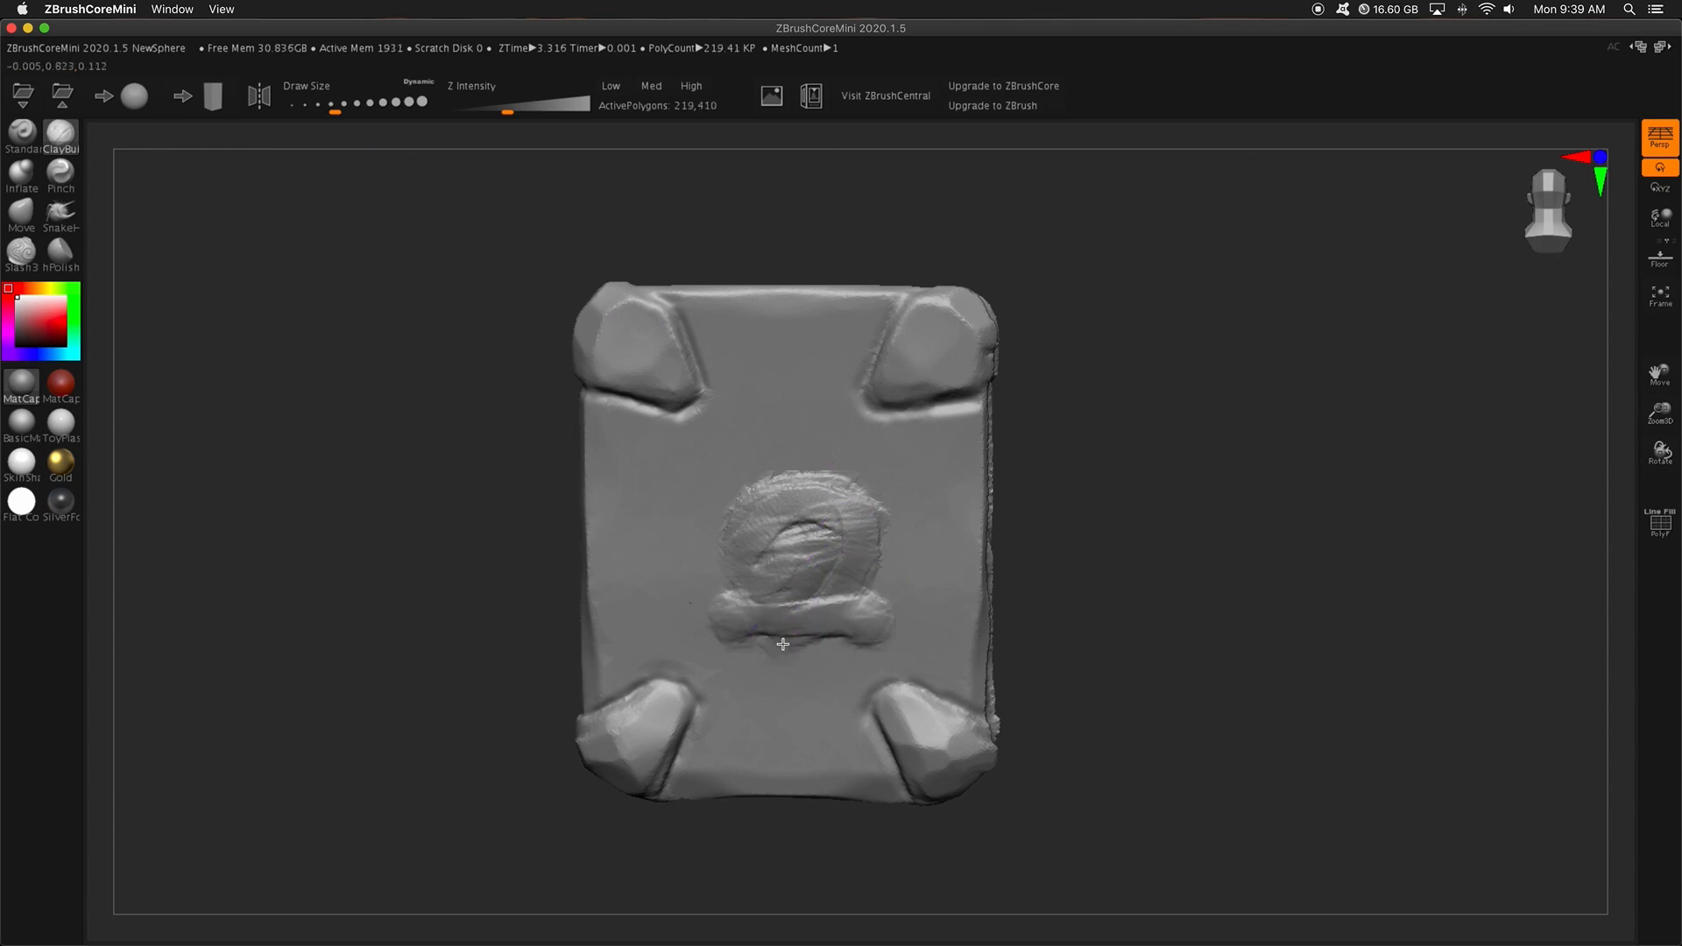
Block out the skull's cheekbones, jaw, eye sockets, nose and teeth in the cover centre.
{"action": "left_click_drag", "start_coordinate": [783, 644], "coordinate": [740, 617]}
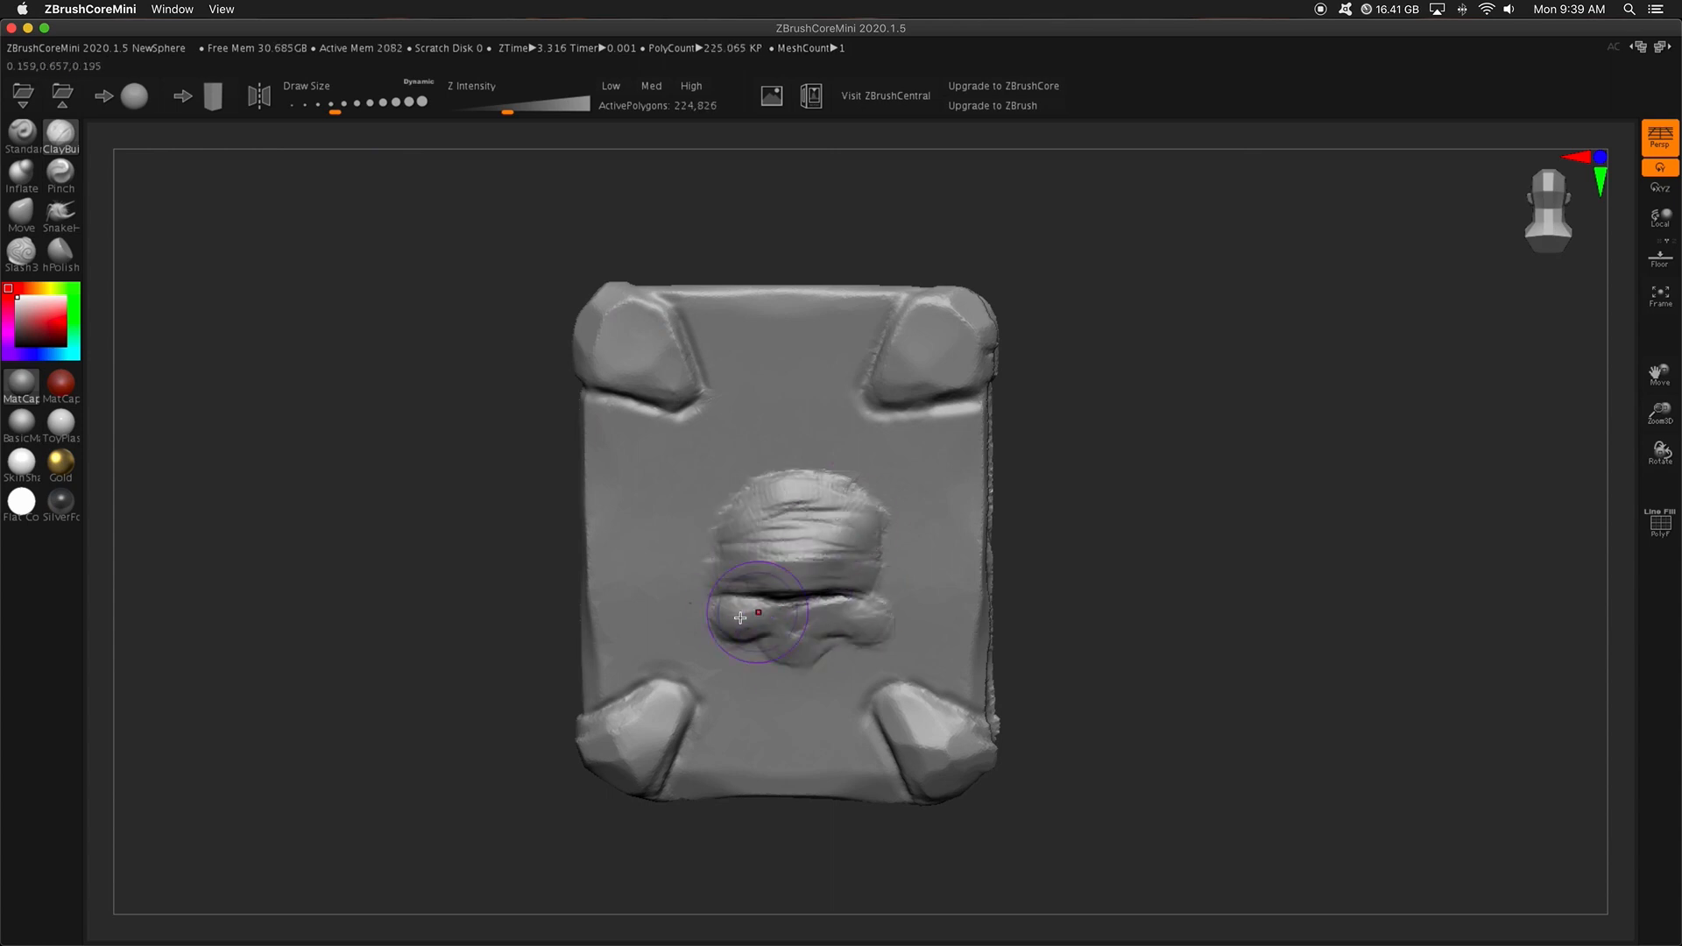
{"action": "left_click_drag", "start_coordinate": [740, 617], "coordinate": [802, 633]}
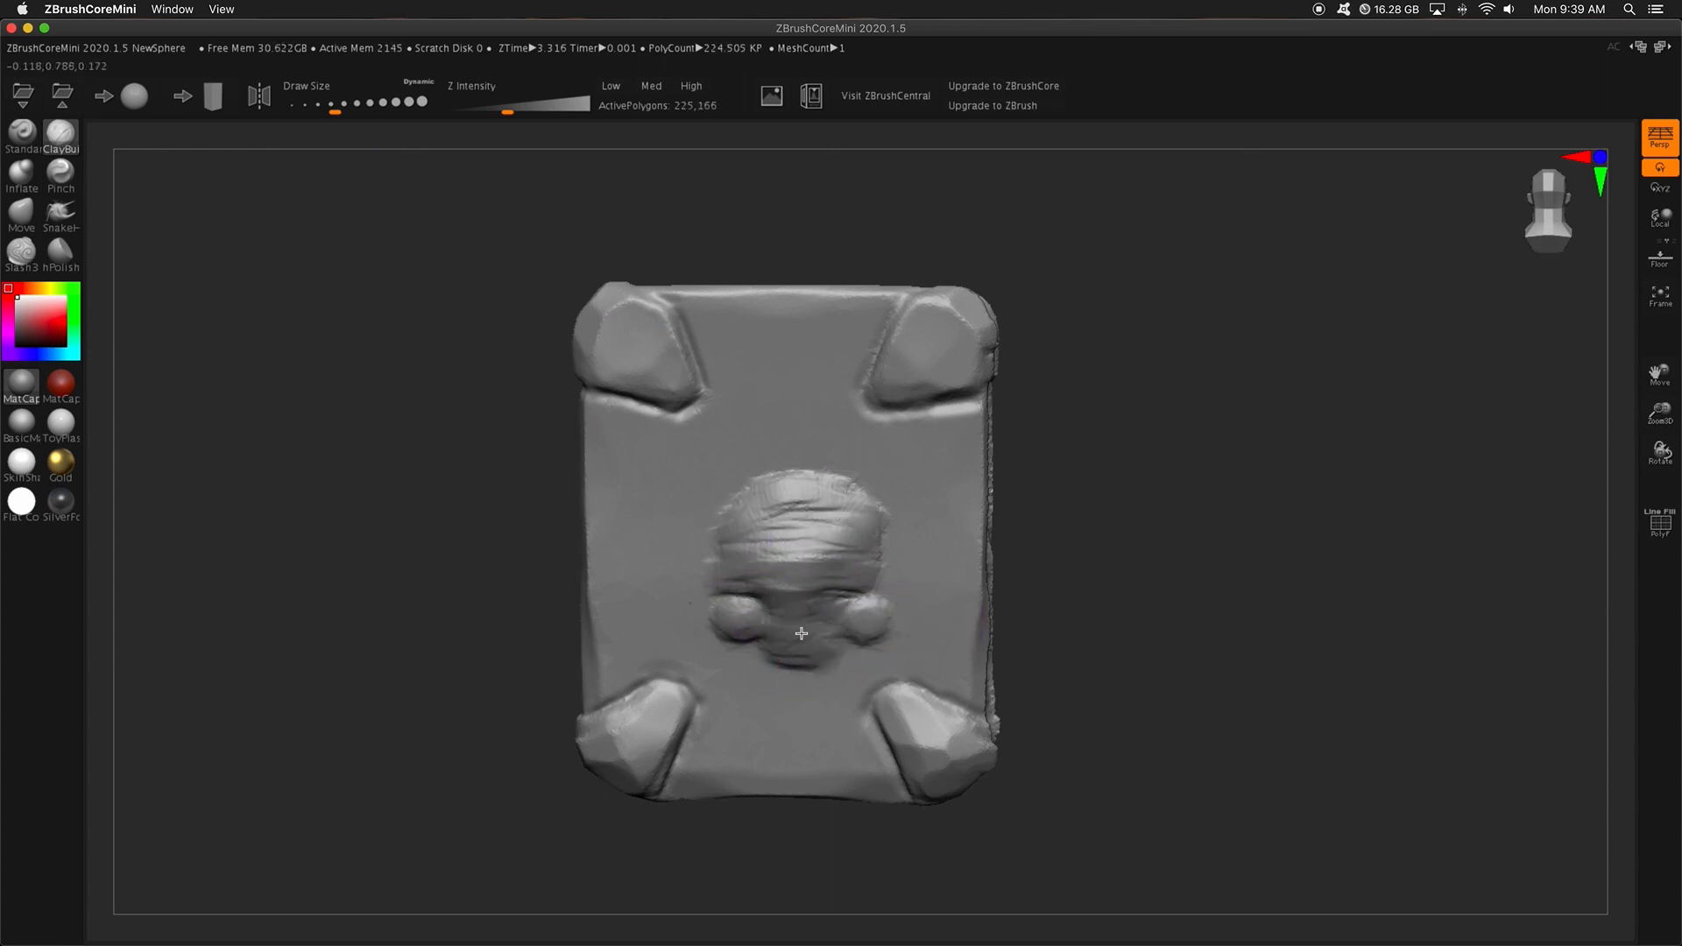
{"action": "left_click_drag", "start_coordinate": [799, 632], "coordinate": [759, 581]}
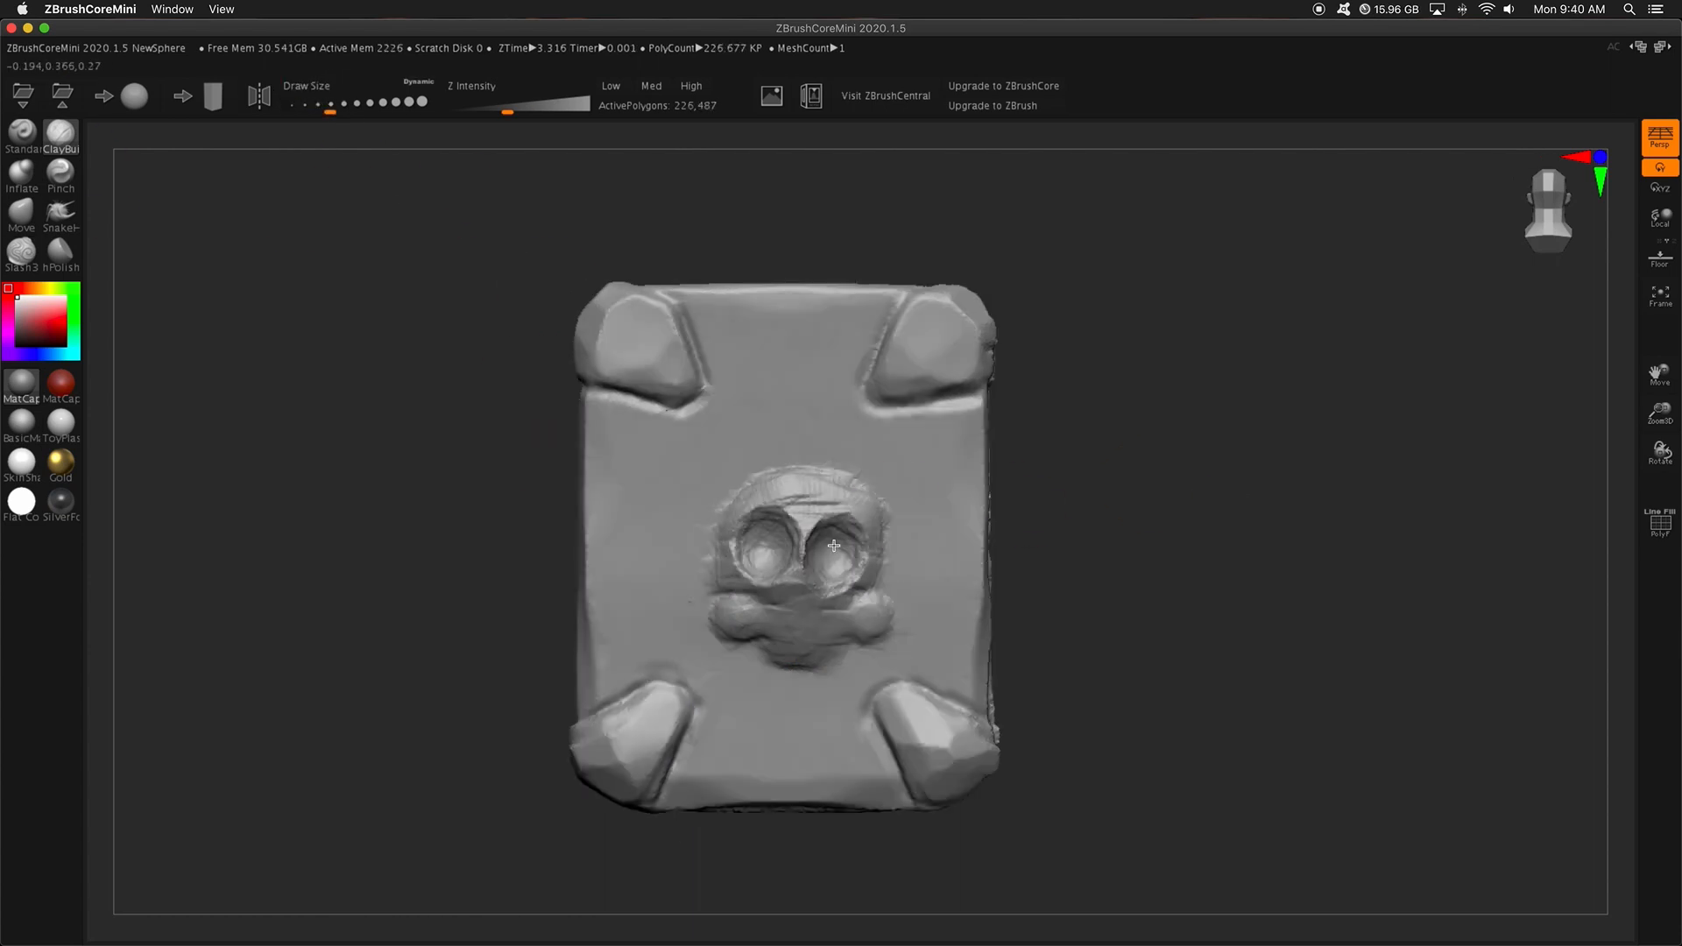
{"action": "left_click_drag", "start_coordinate": [847, 550], "coordinate": [765, 641]}
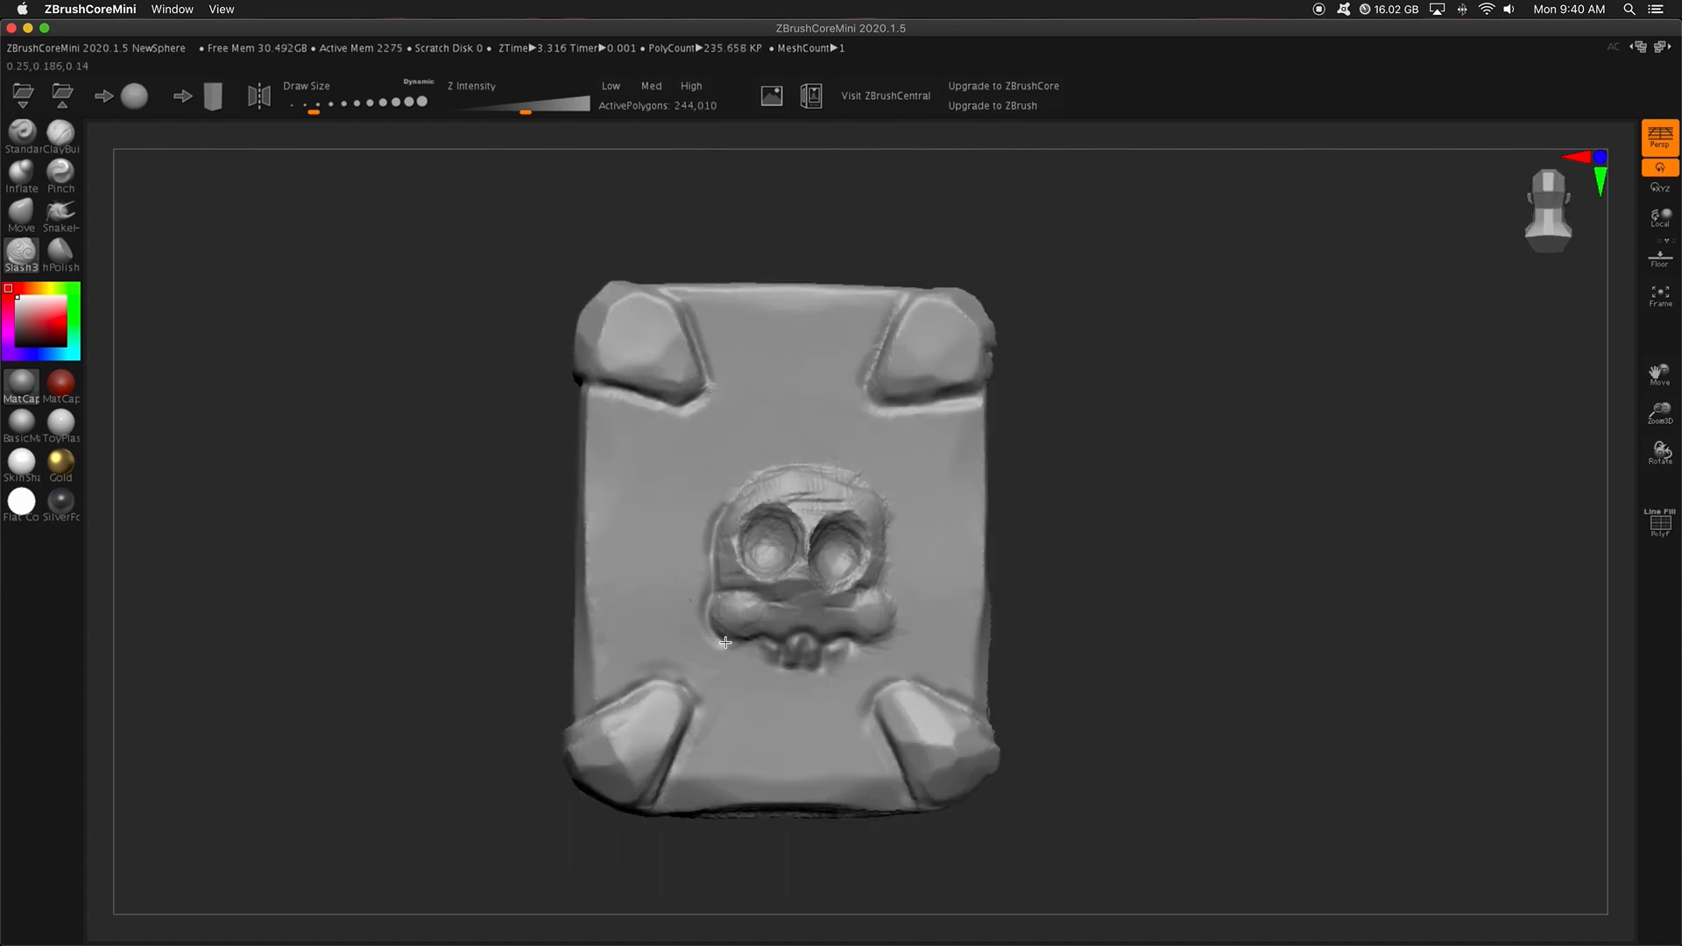
{"action": "left_click_drag", "start_coordinate": [725, 641], "coordinate": [788, 463]}
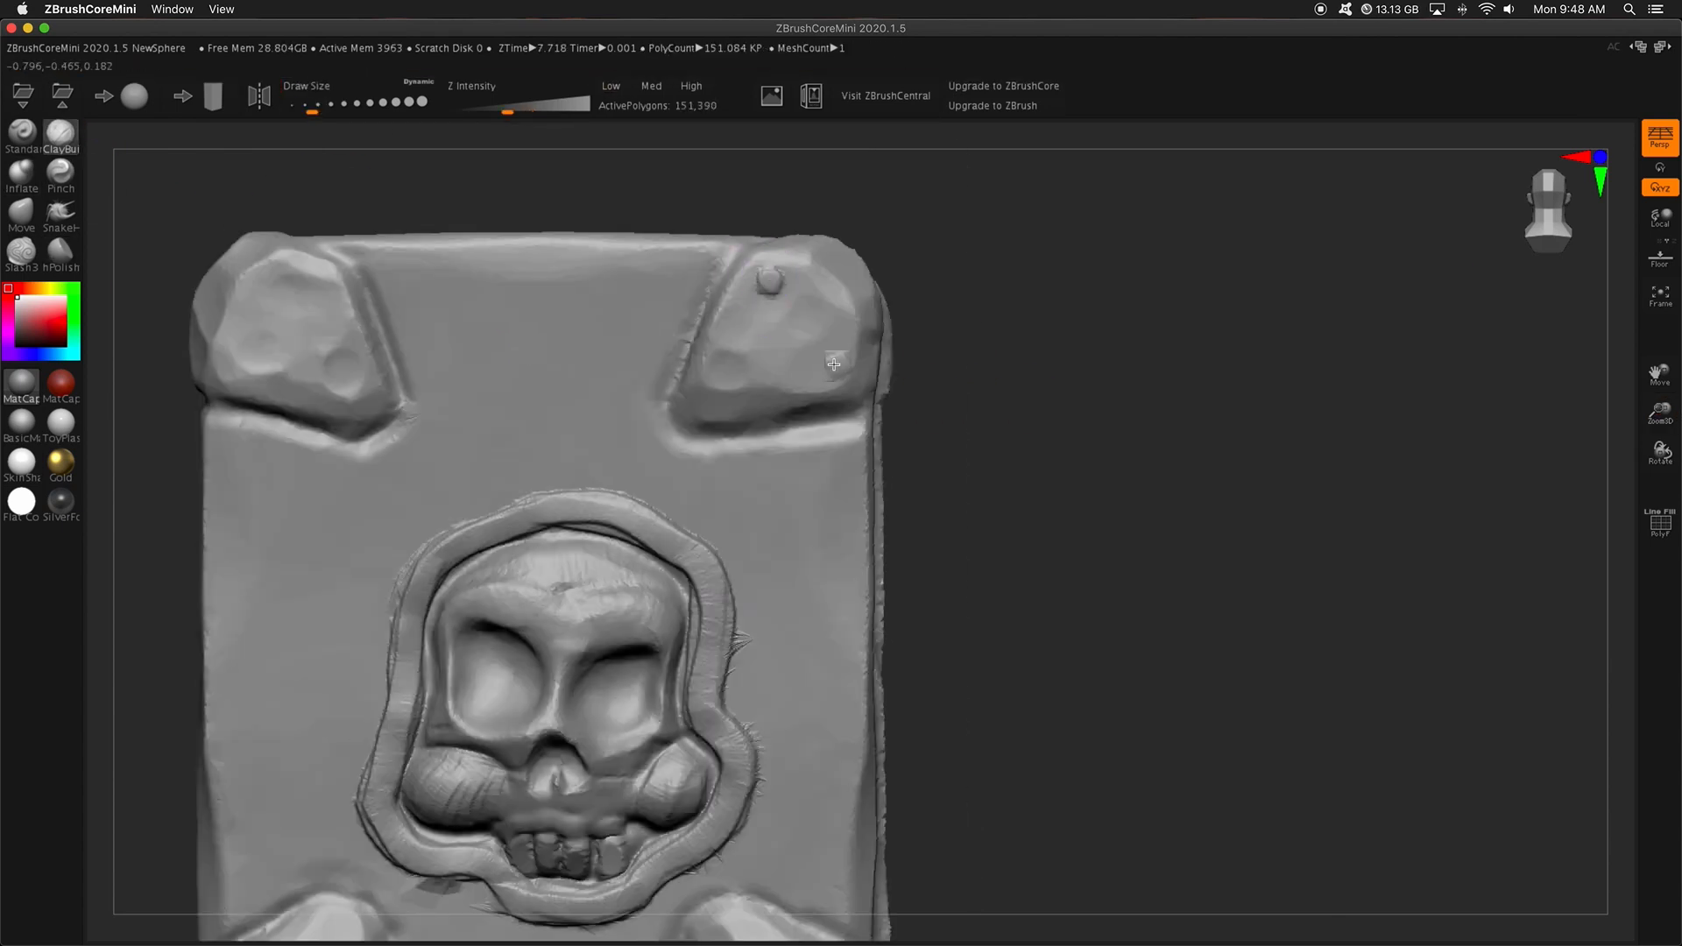
Add two rivet bumps onto the top corner guards.
{"action": "left_click", "coordinate": [1659, 526]}
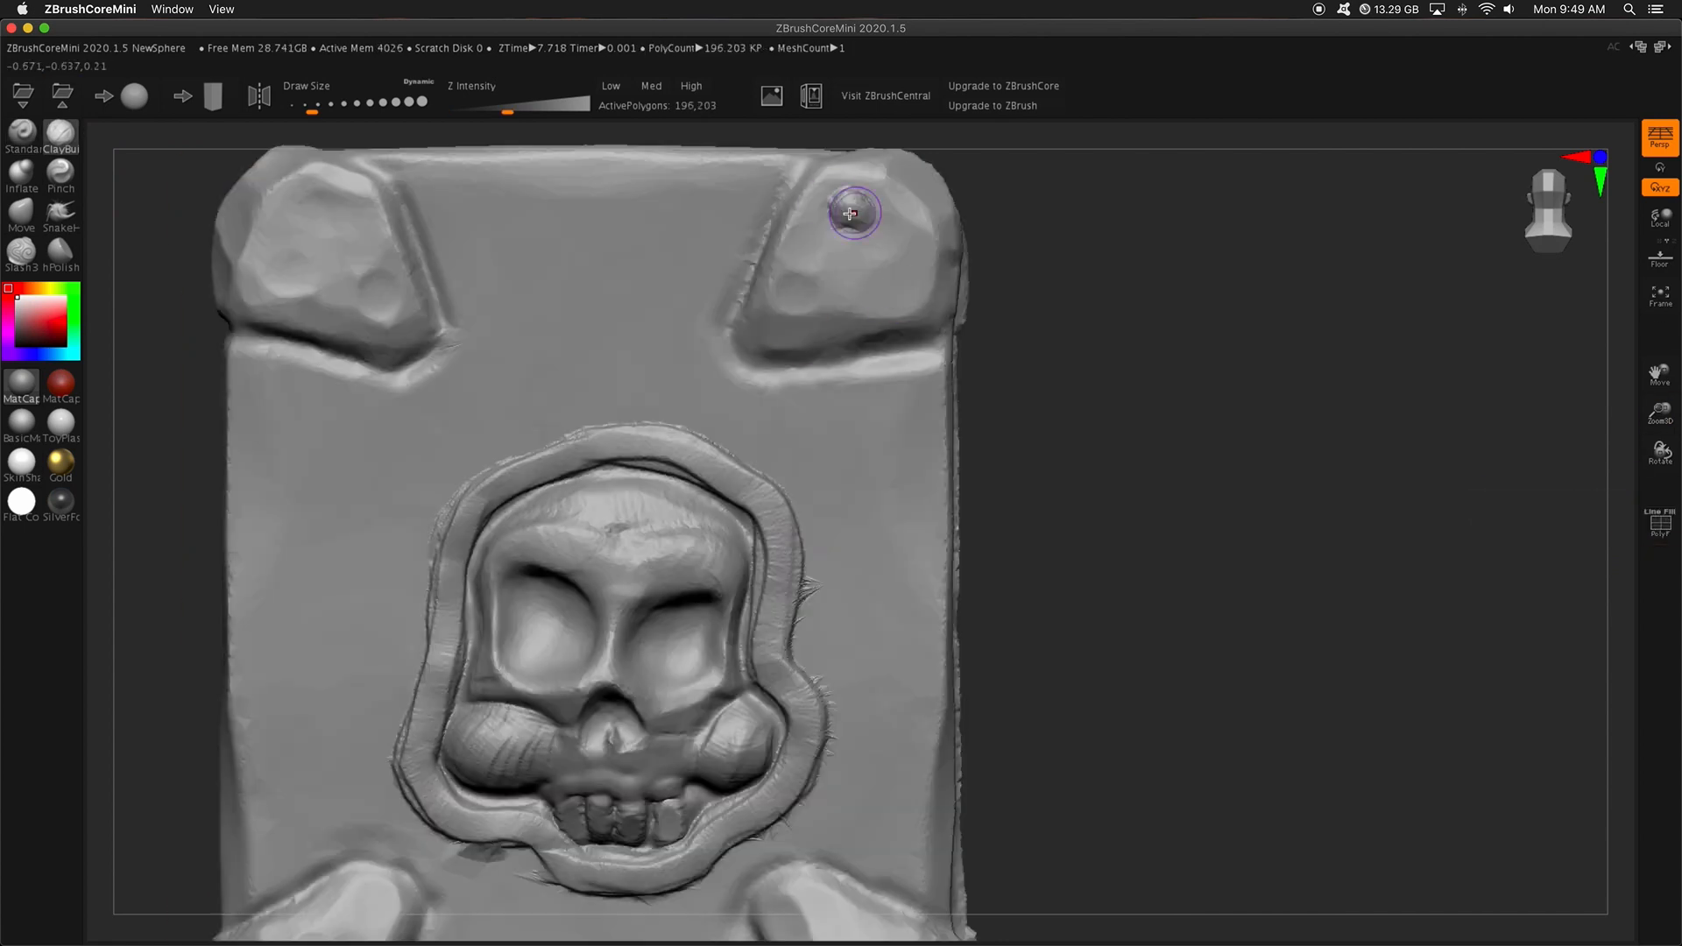
{"action": "left_click", "coordinate": [853, 212]}
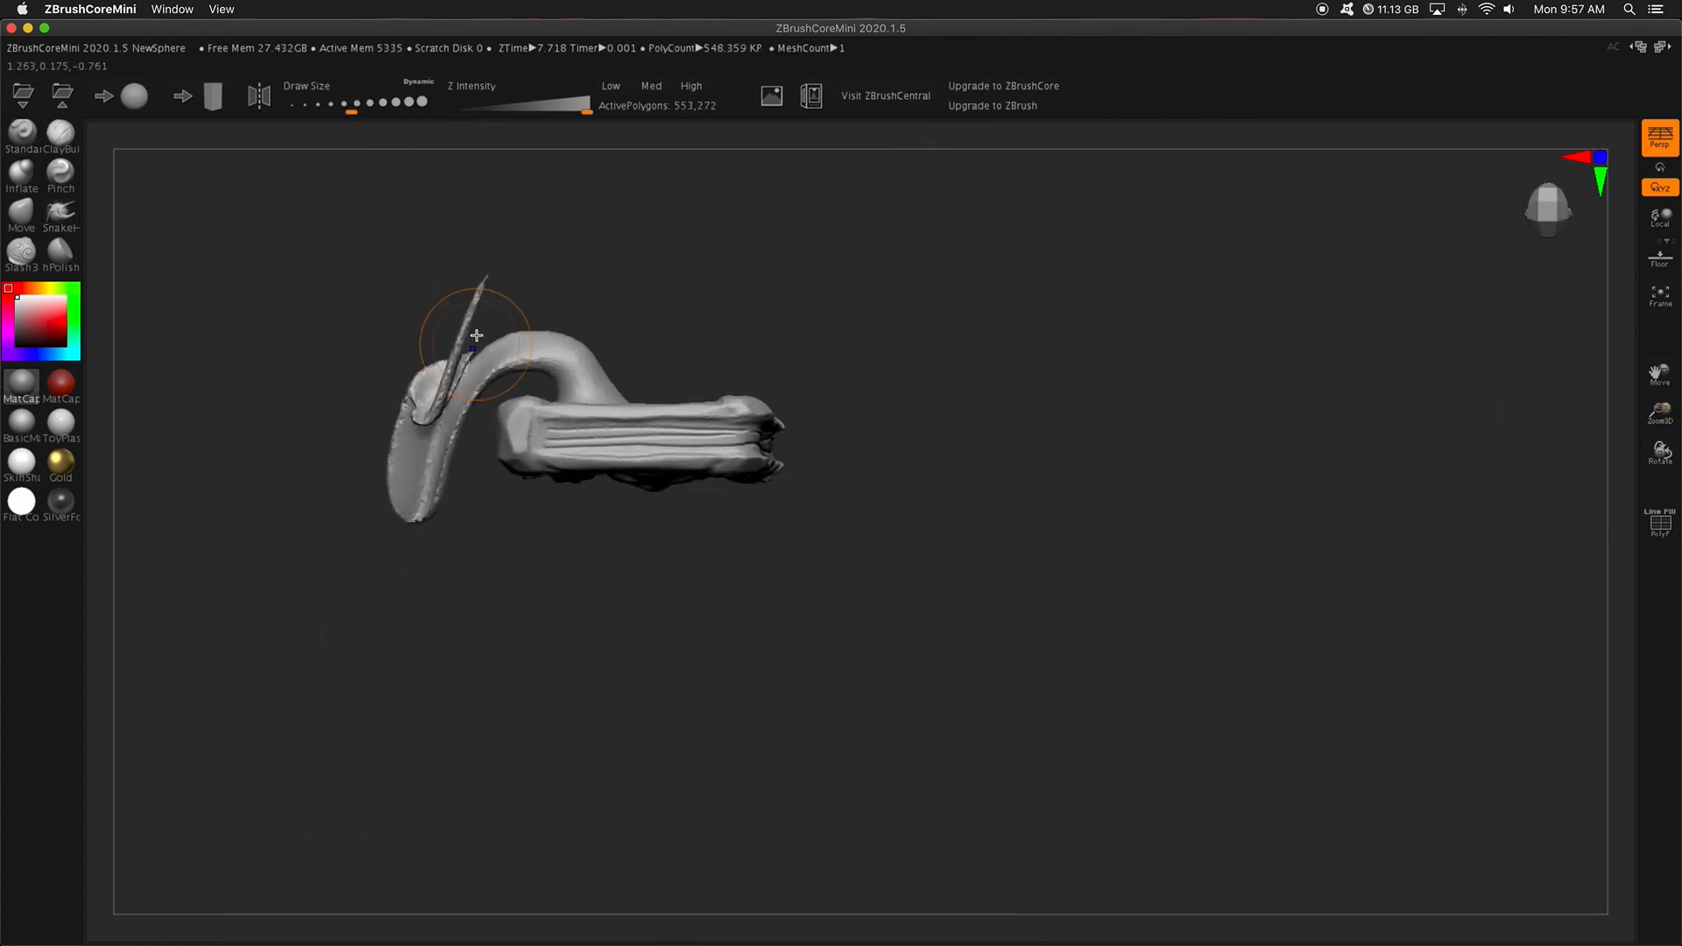
Stretch a tentacle out of the book's lower edge and curl it underneath the base.
{"action": "left_click_drag", "start_coordinate": [476, 336], "coordinate": [696, 286]}
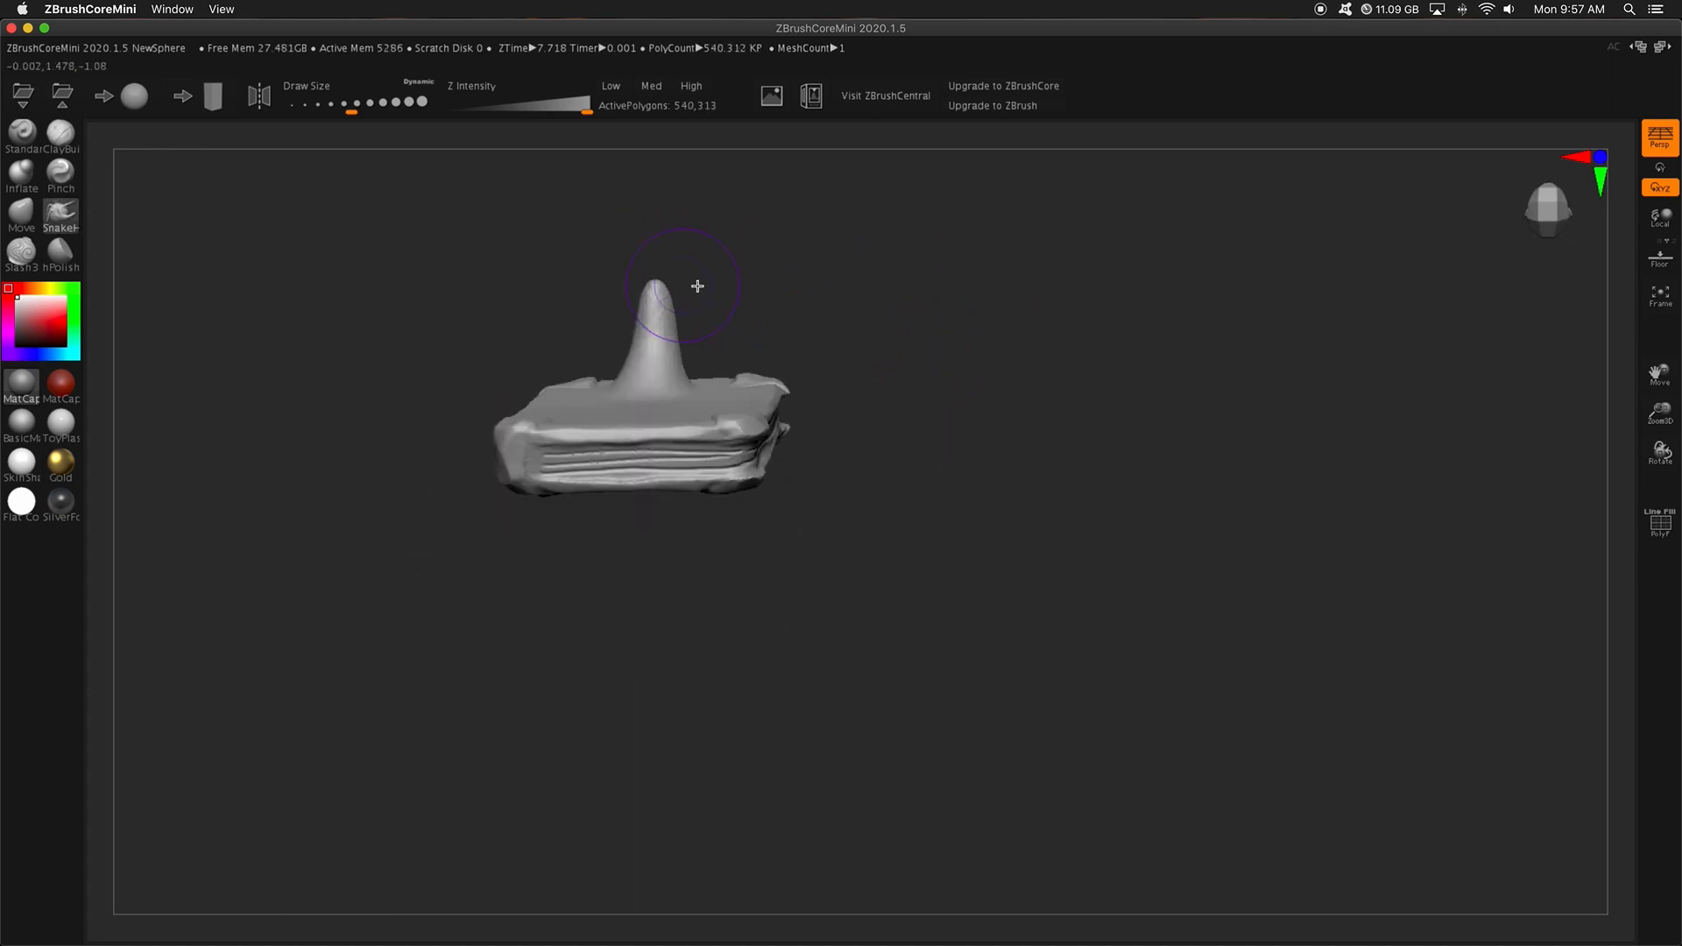
{"action": "left_click_drag", "start_coordinate": [697, 287], "coordinate": [639, 688]}
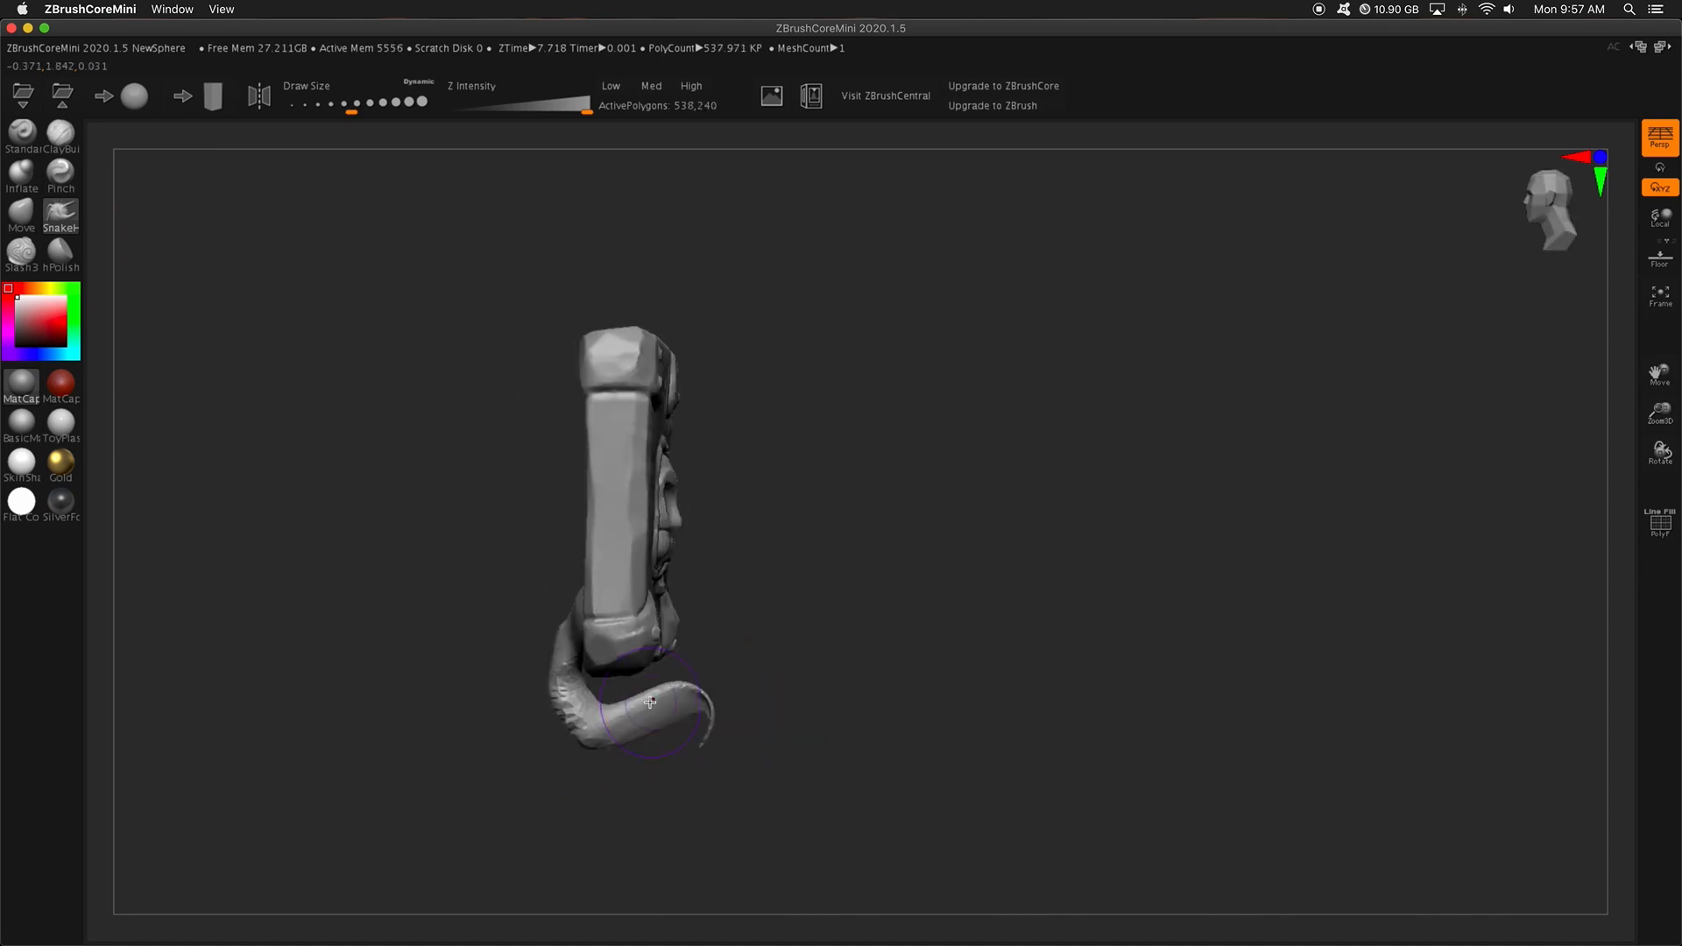
{"action": "left_click", "coordinate": [21, 175]}
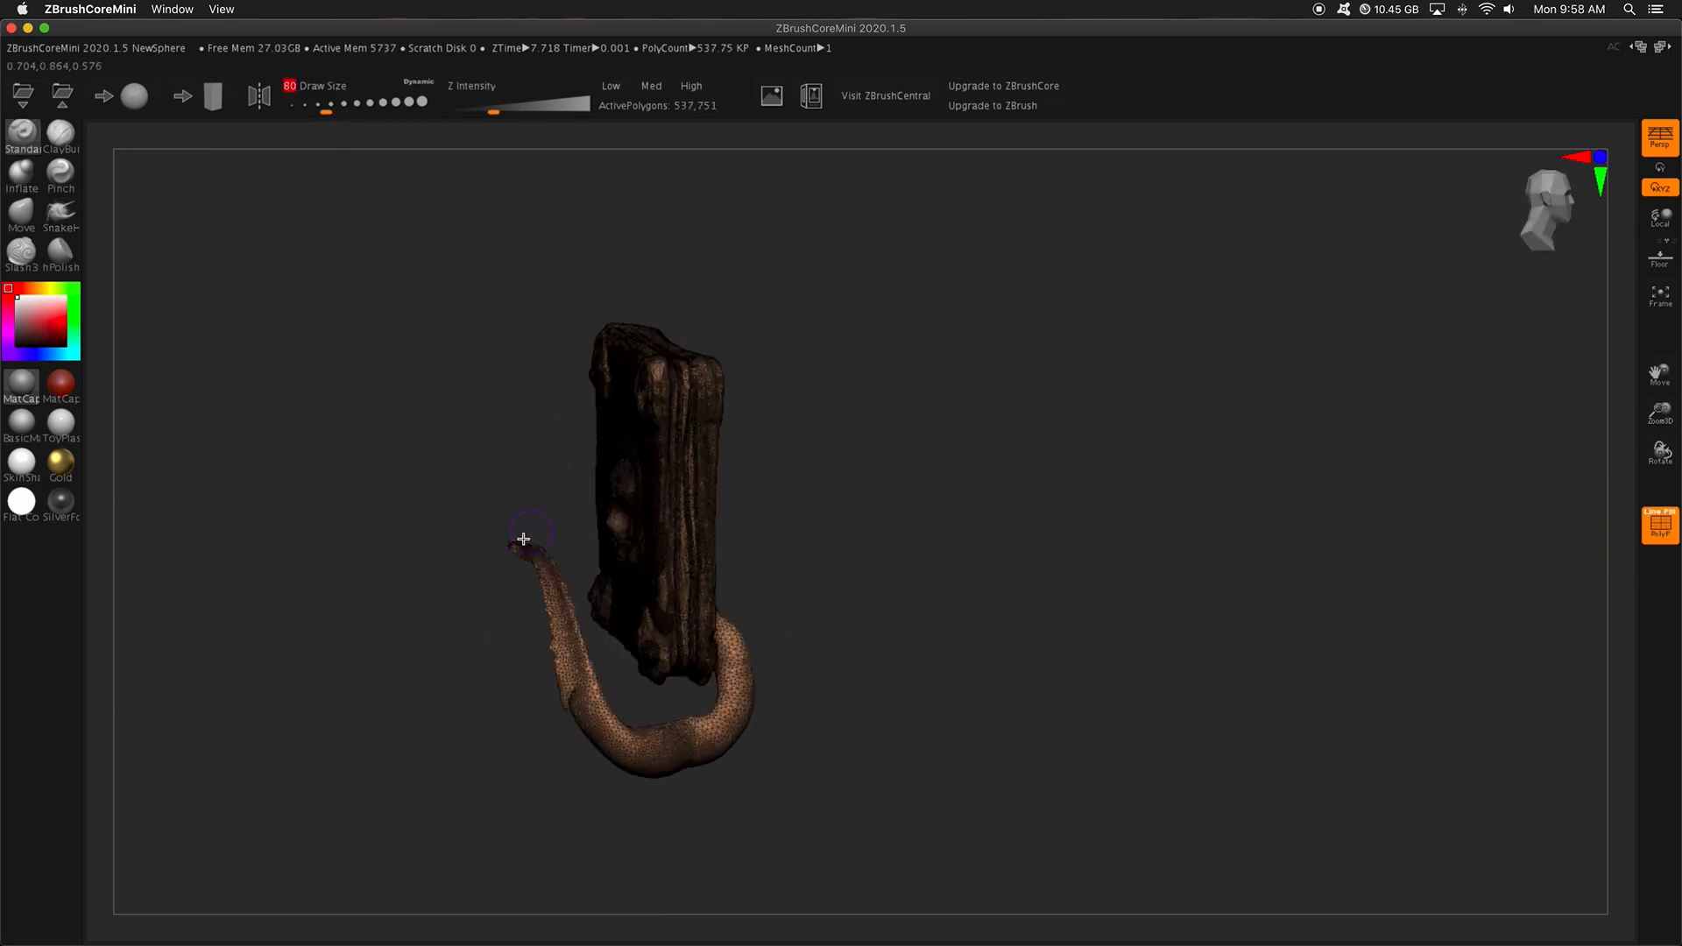
{"action": "left_click_drag", "start_coordinate": [524, 538], "coordinate": [526, 644]}
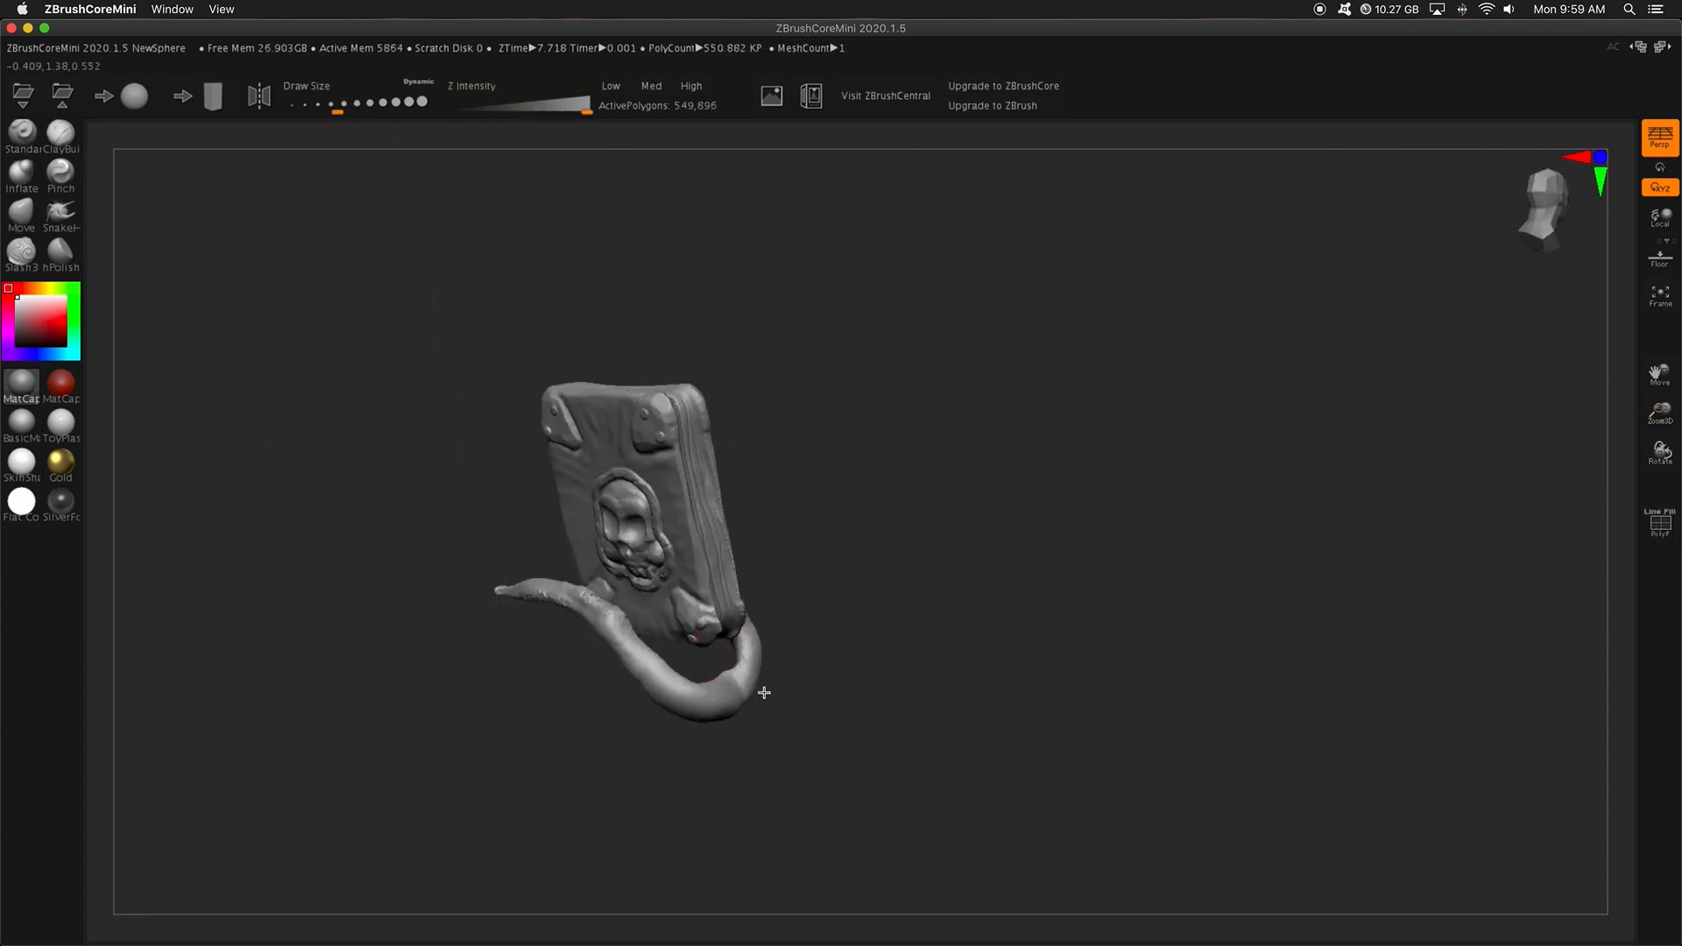
{"action": "left_click_drag", "start_coordinate": [764, 692], "coordinate": [335, 689]}
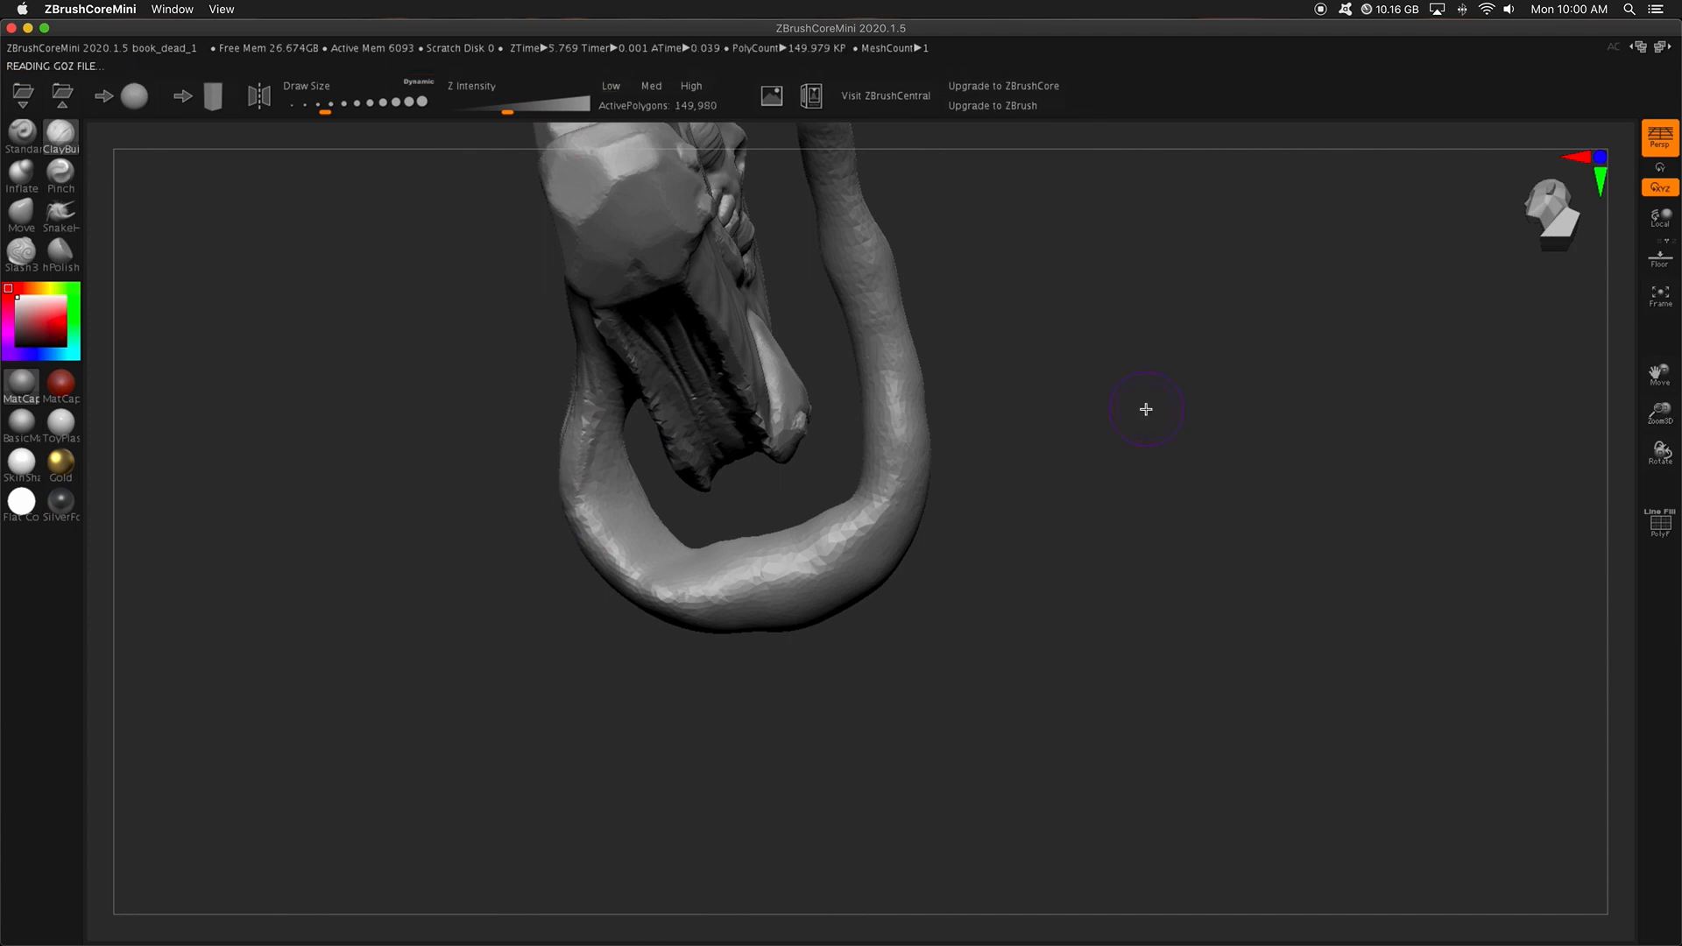
Sculpt grooves and a row of round suckers along the front of the lower tentacle.
{"action": "left_click_drag", "start_coordinate": [1145, 409], "coordinate": [865, 401]}
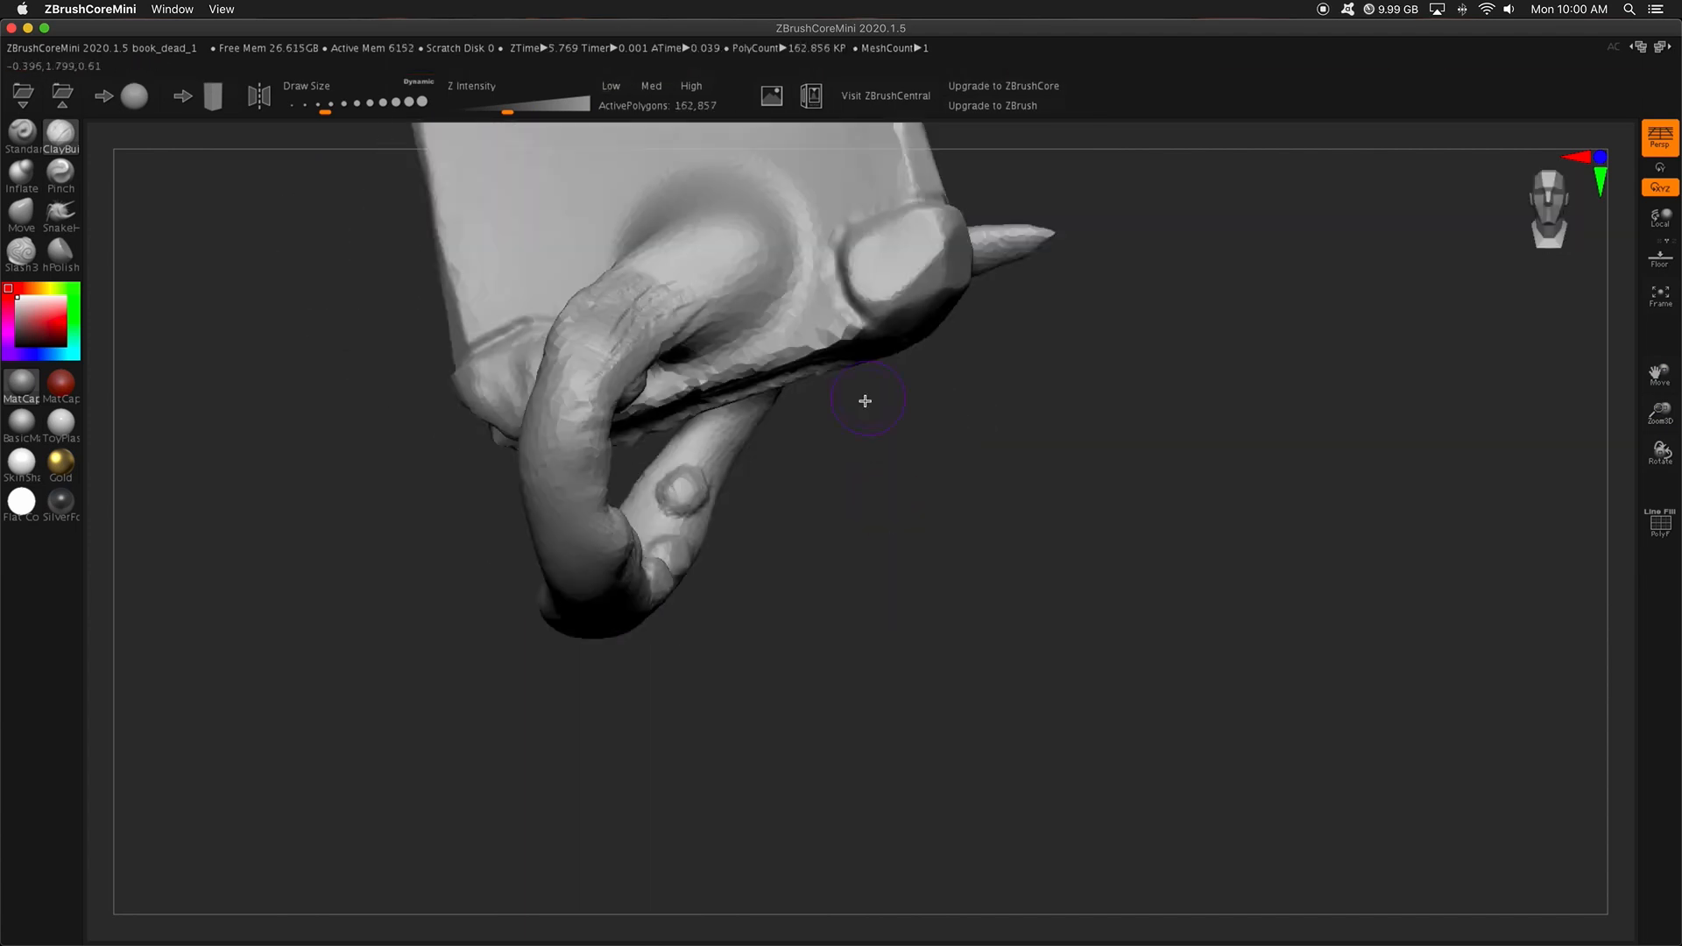
{"action": "left_click_drag", "start_coordinate": [865, 400], "coordinate": [1025, 515]}
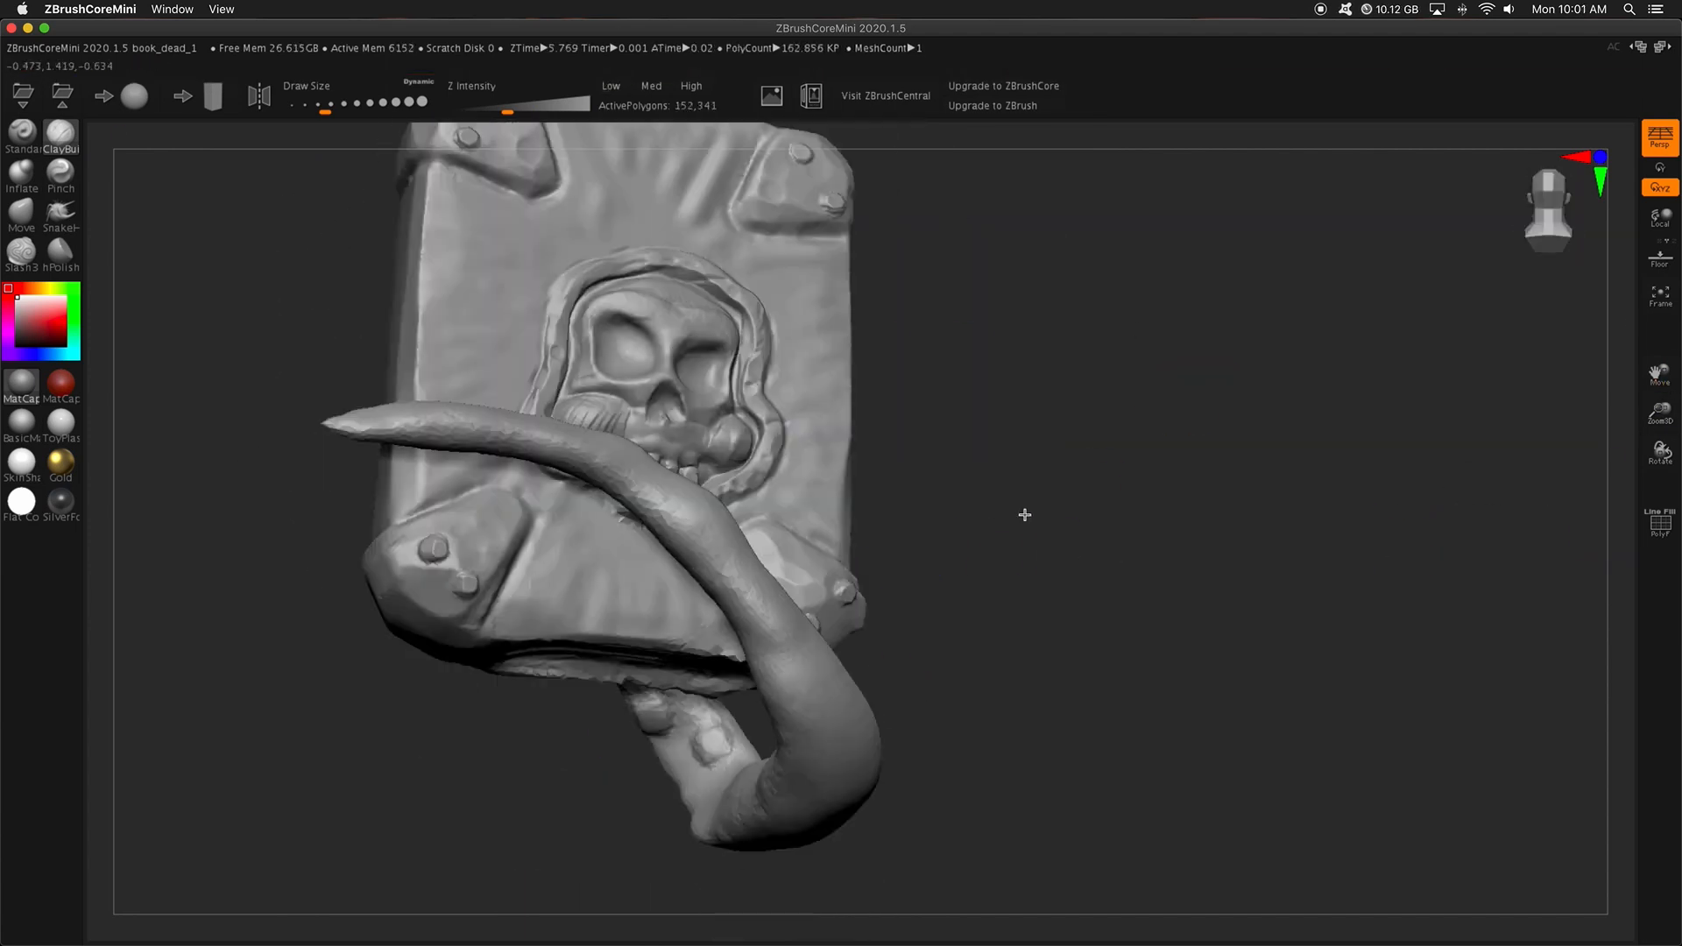
{"action": "left_click_drag", "start_coordinate": [1024, 515], "coordinate": [364, 416]}
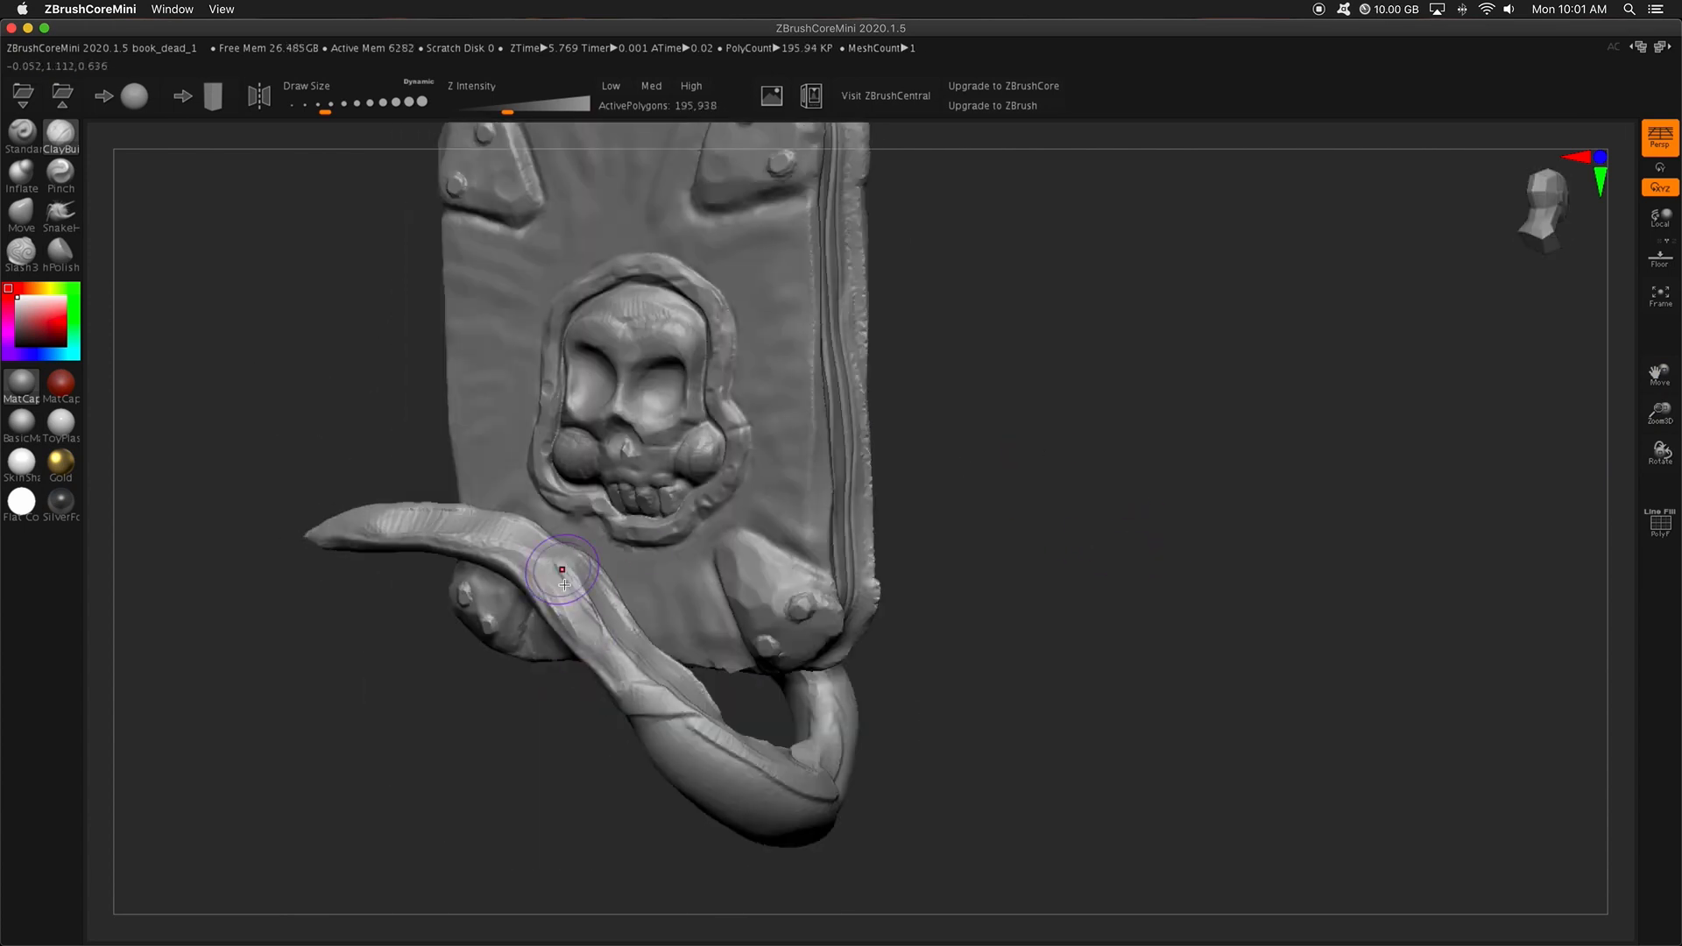
{"action": "left_click_drag", "start_coordinate": [563, 579], "coordinate": [416, 511]}
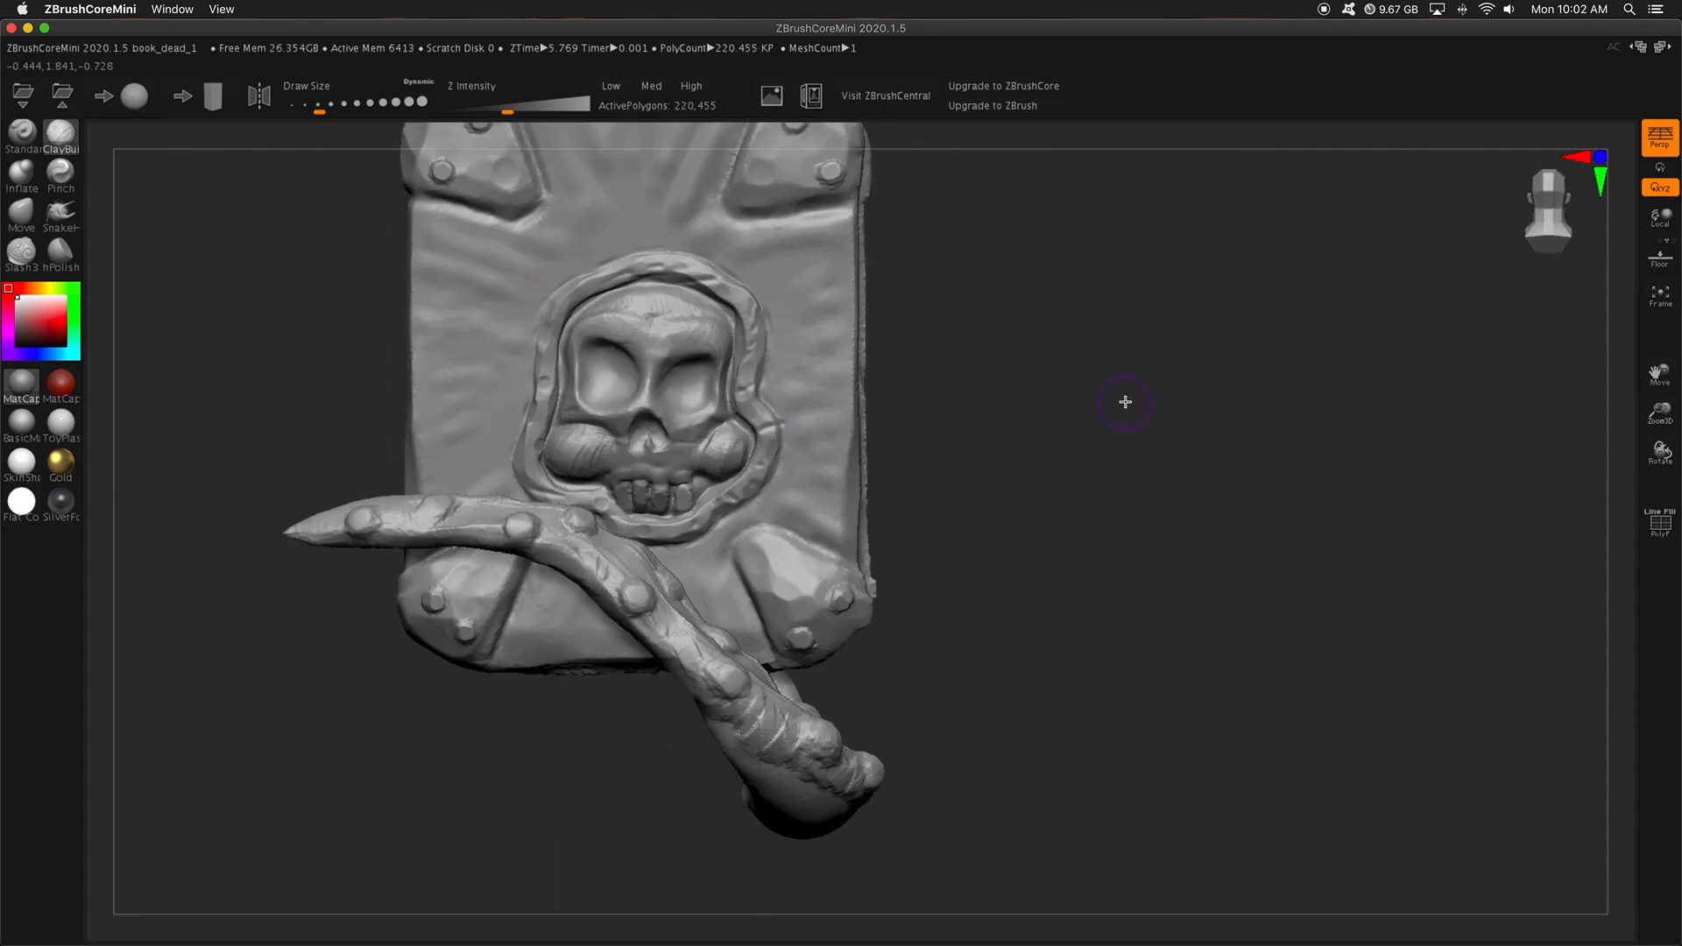
Add suckers along the curled underside of the lower tentacle.
{"action": "left_click_drag", "start_coordinate": [1125, 402], "coordinate": [866, 745]}
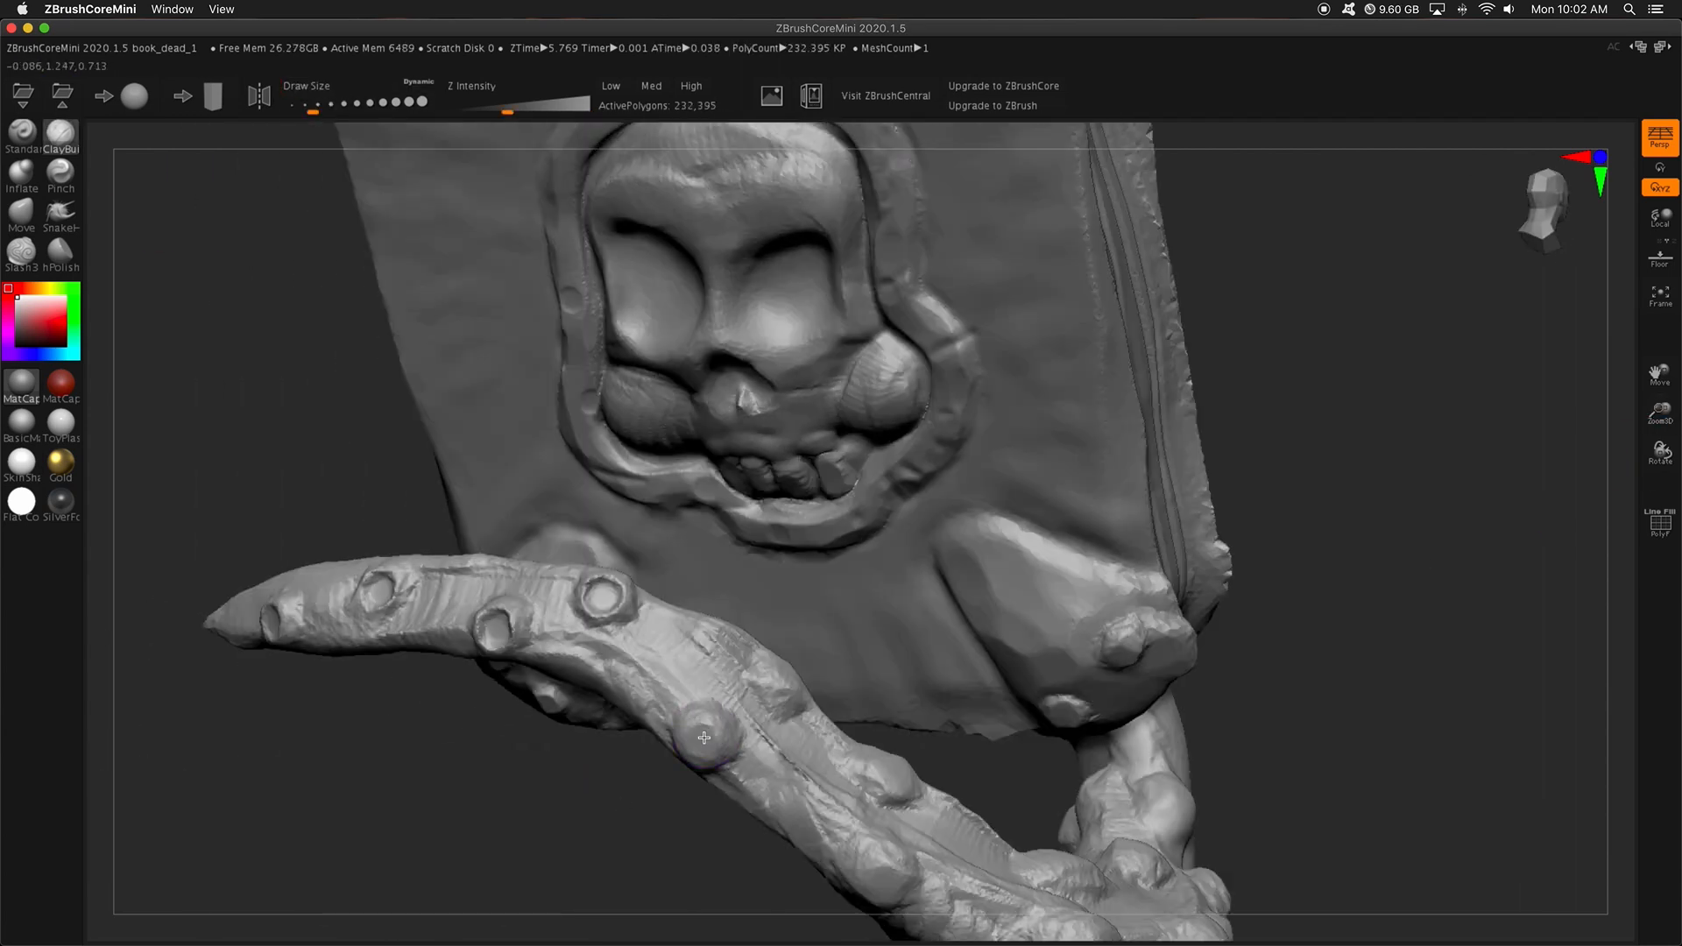
{"action": "left_click_drag", "start_coordinate": [704, 738], "coordinate": [1296, 616]}
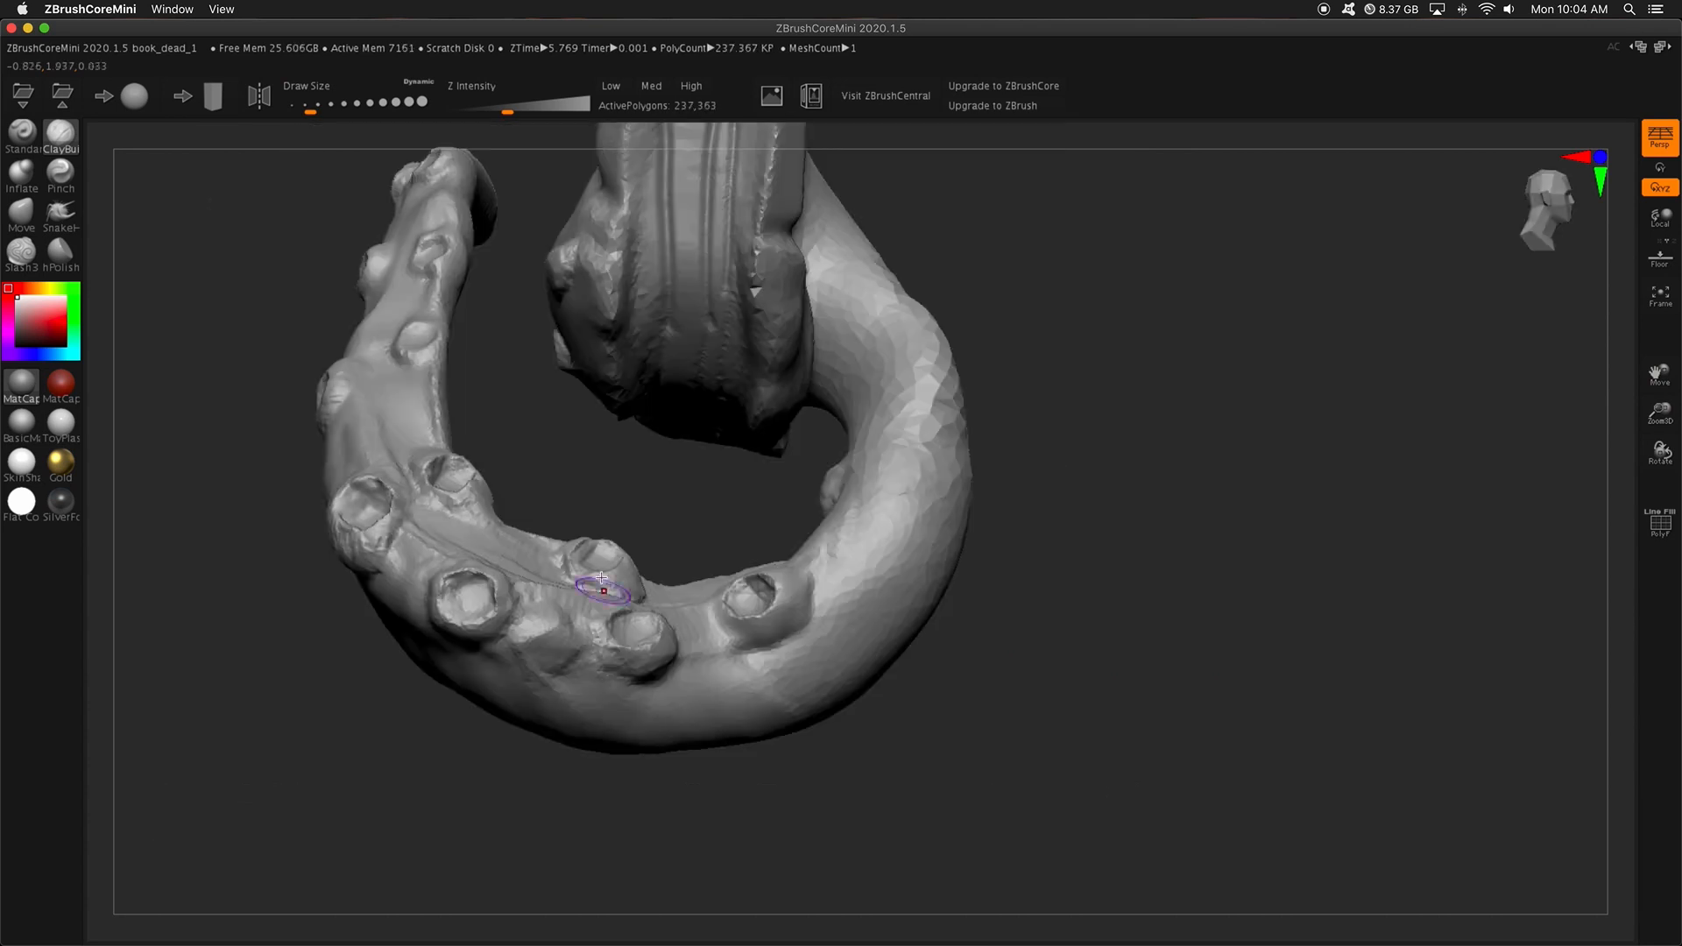
{"action": "left_click_drag", "start_coordinate": [601, 579], "coordinate": [1169, 351]}
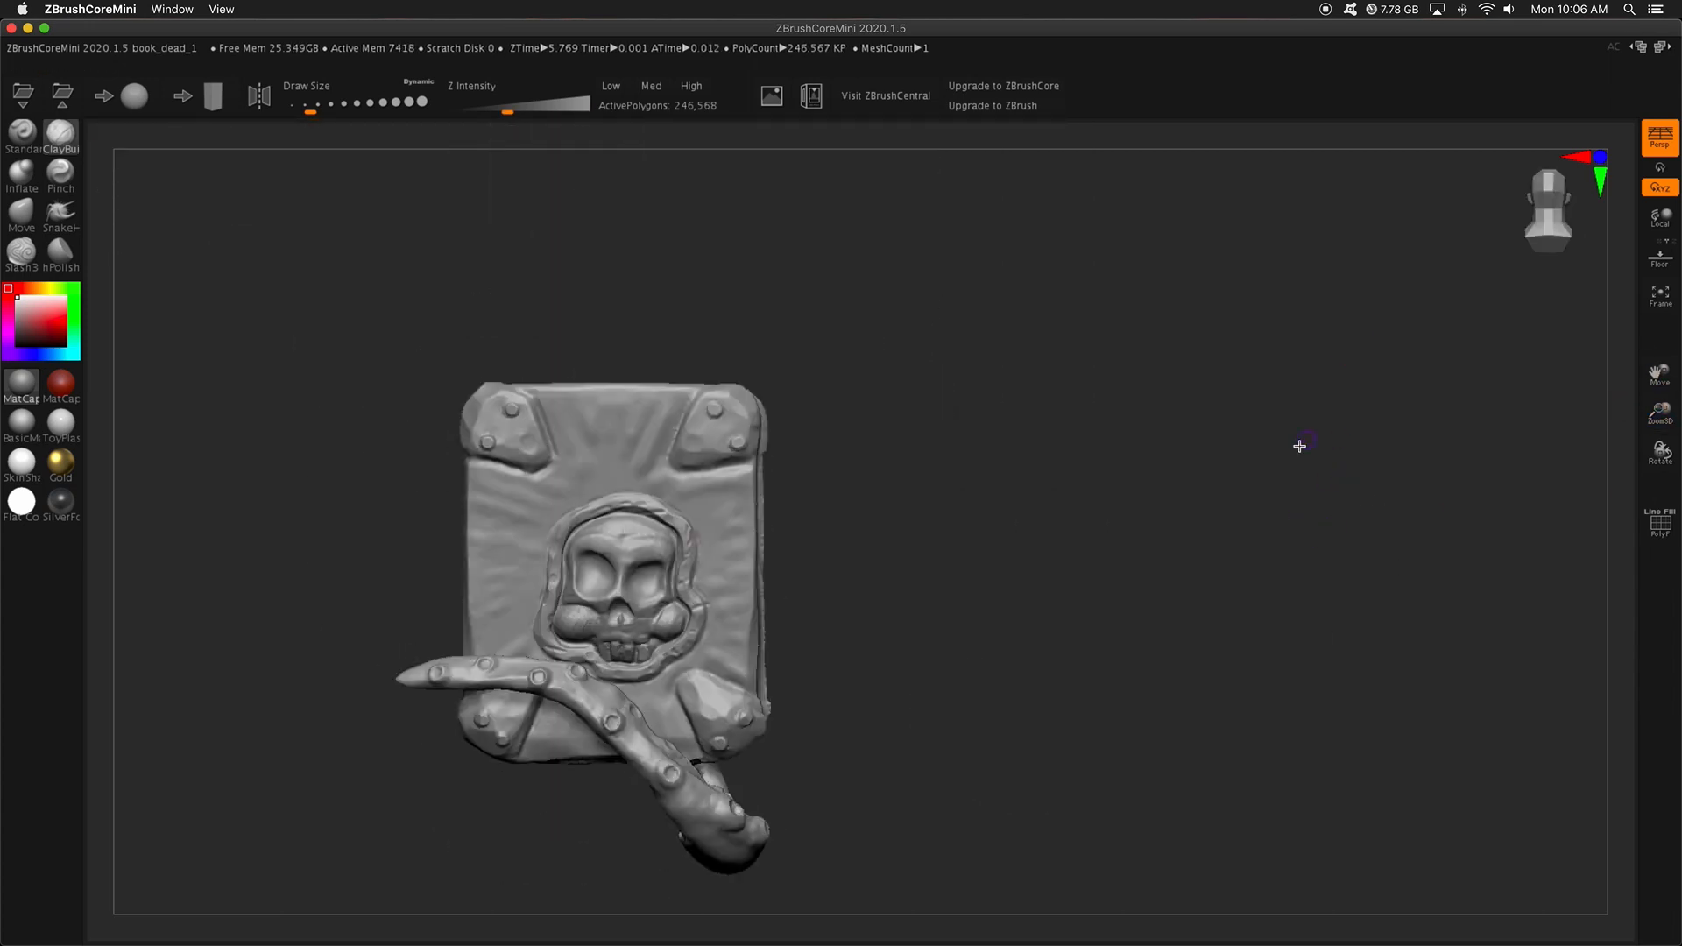
Build a second tentacle on the book's back and extend it over the top-left corner.
{"action": "left_click_drag", "start_coordinate": [1299, 445], "coordinate": [849, 435]}
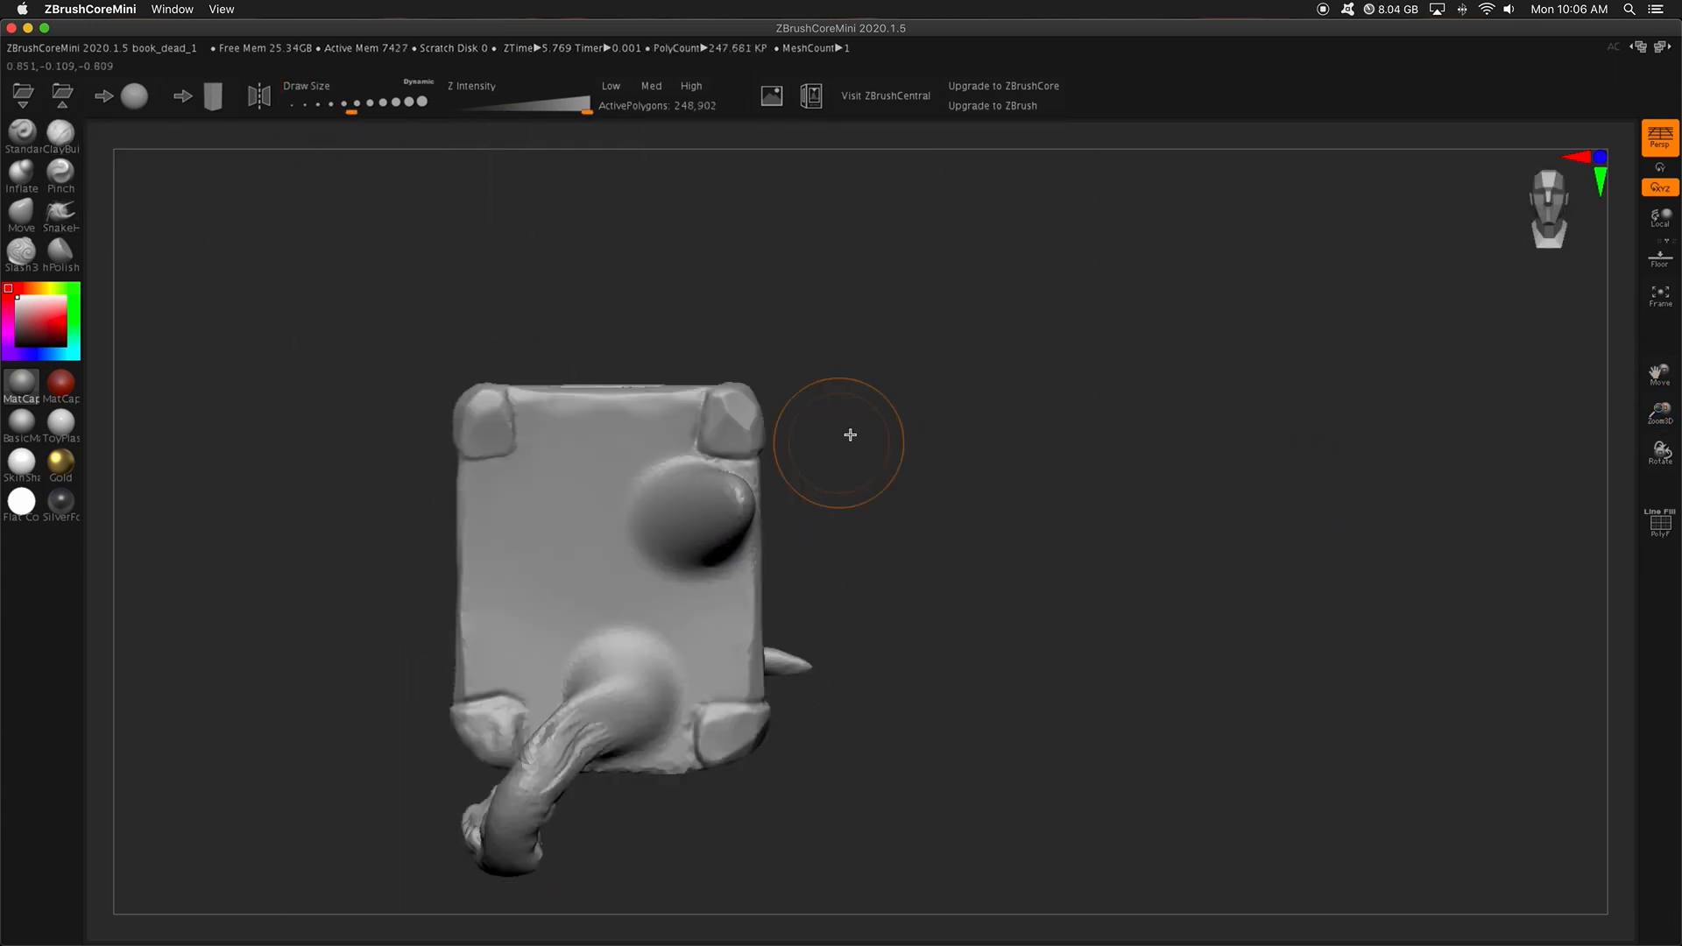
{"action": "left_click_drag", "start_coordinate": [850, 435], "coordinate": [406, 536]}
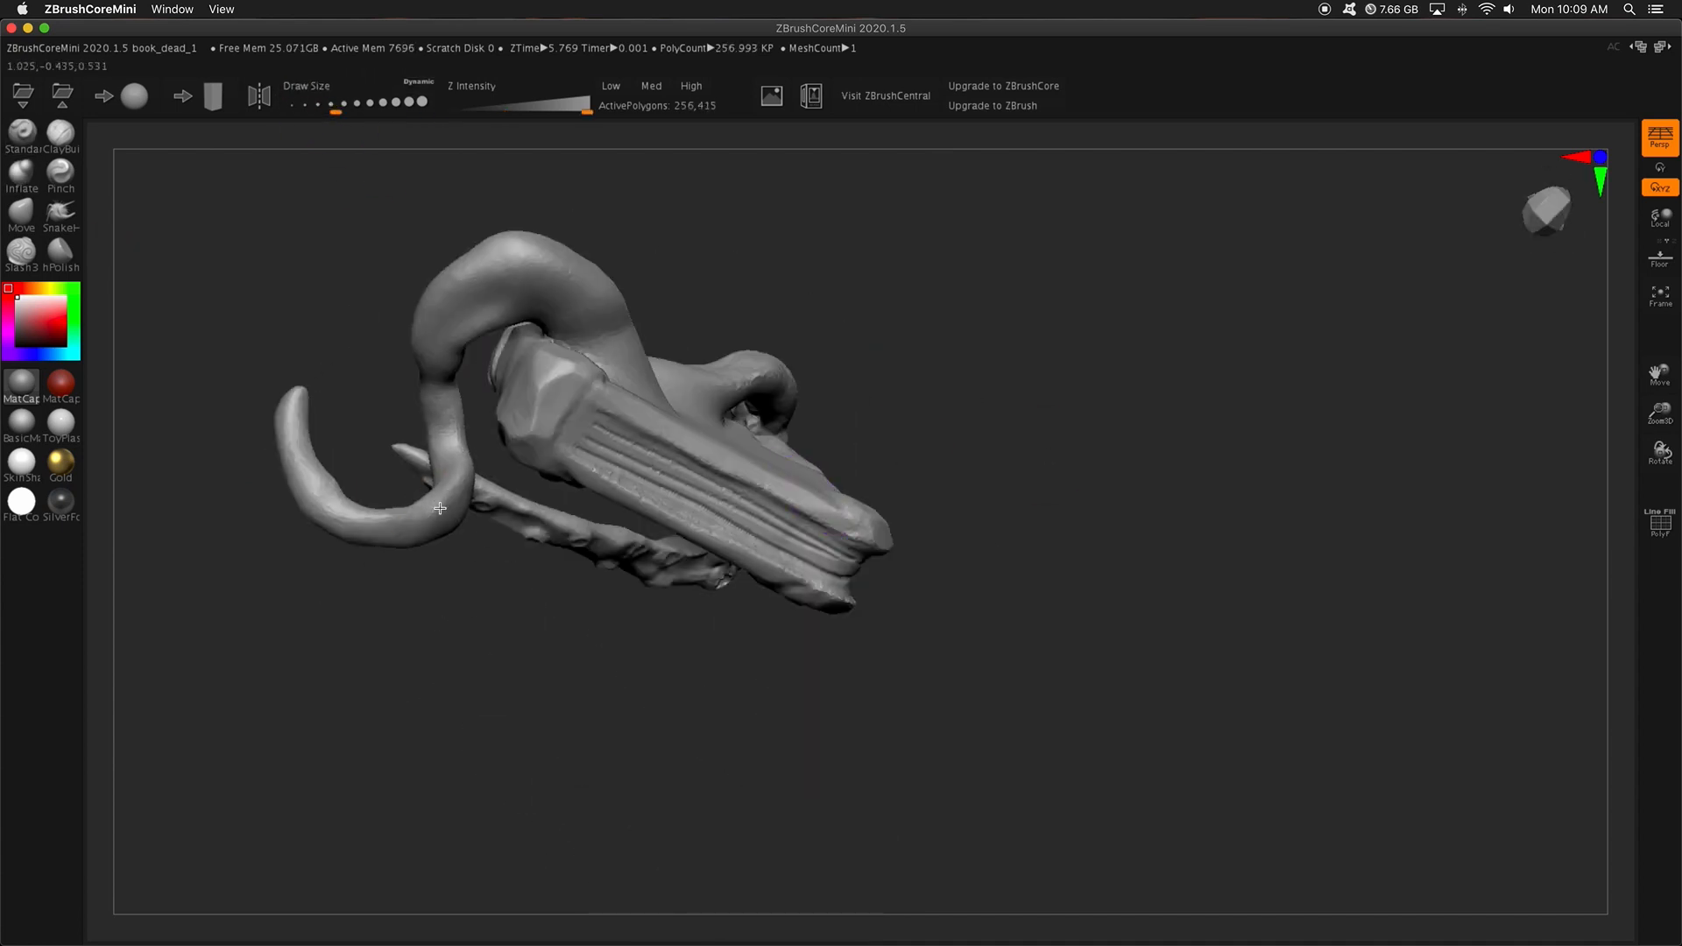
{"action": "left_click_drag", "start_coordinate": [439, 508], "coordinate": [945, 451]}
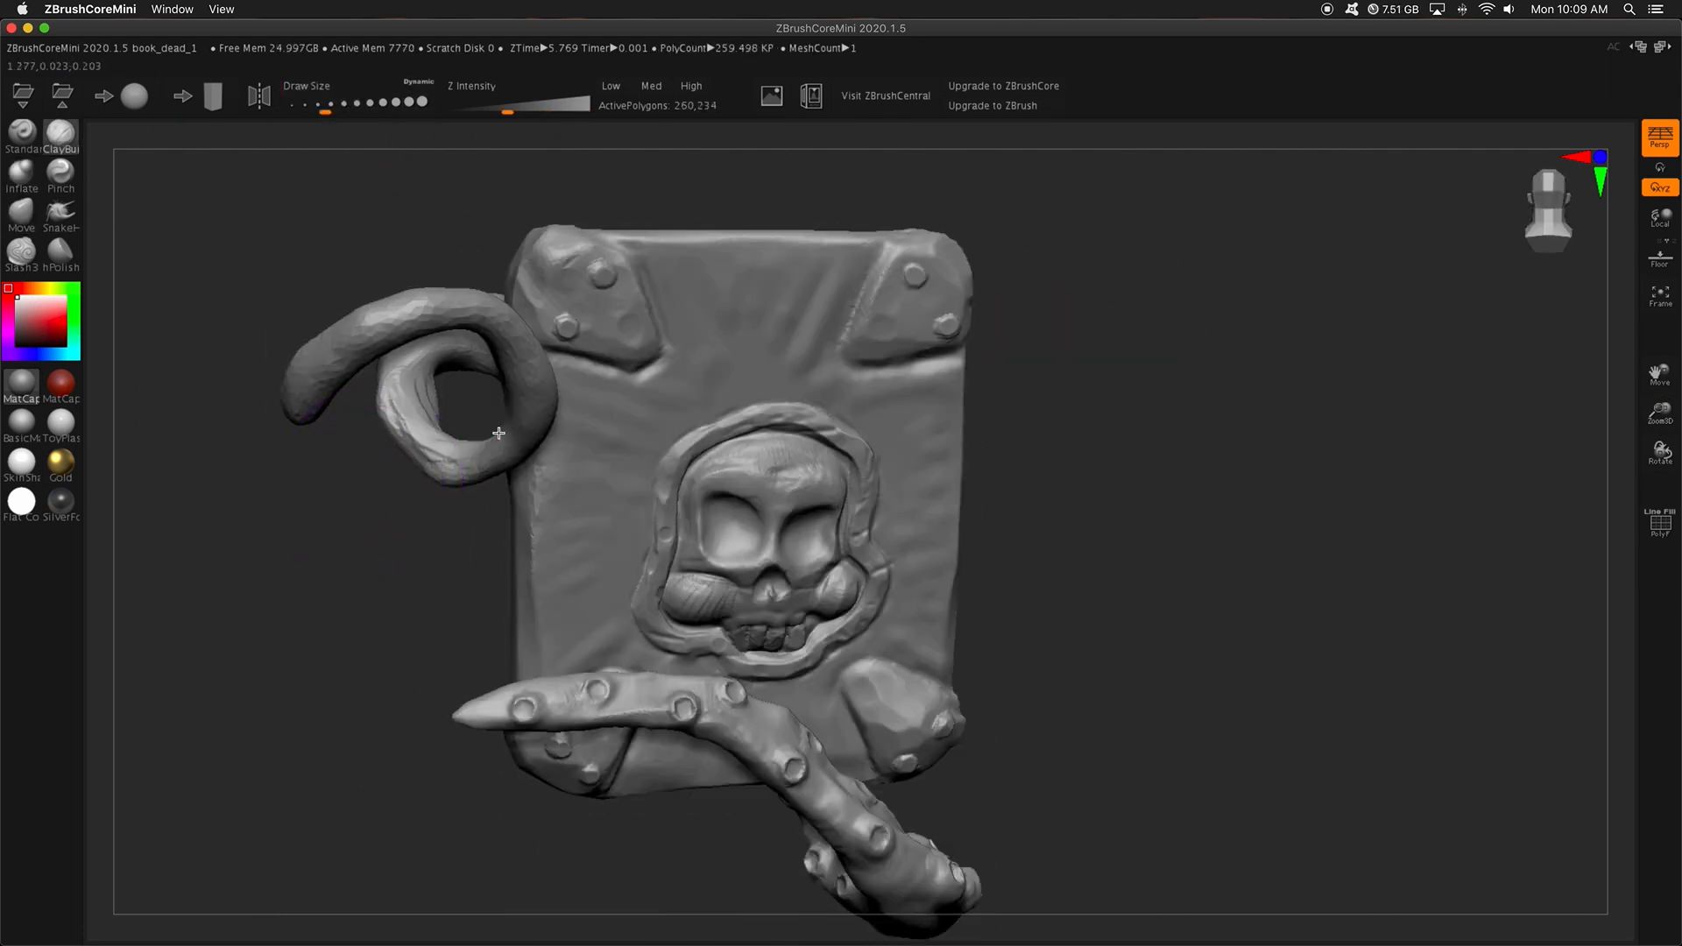
{"action": "left_click_drag", "start_coordinate": [498, 432], "coordinate": [875, 301]}
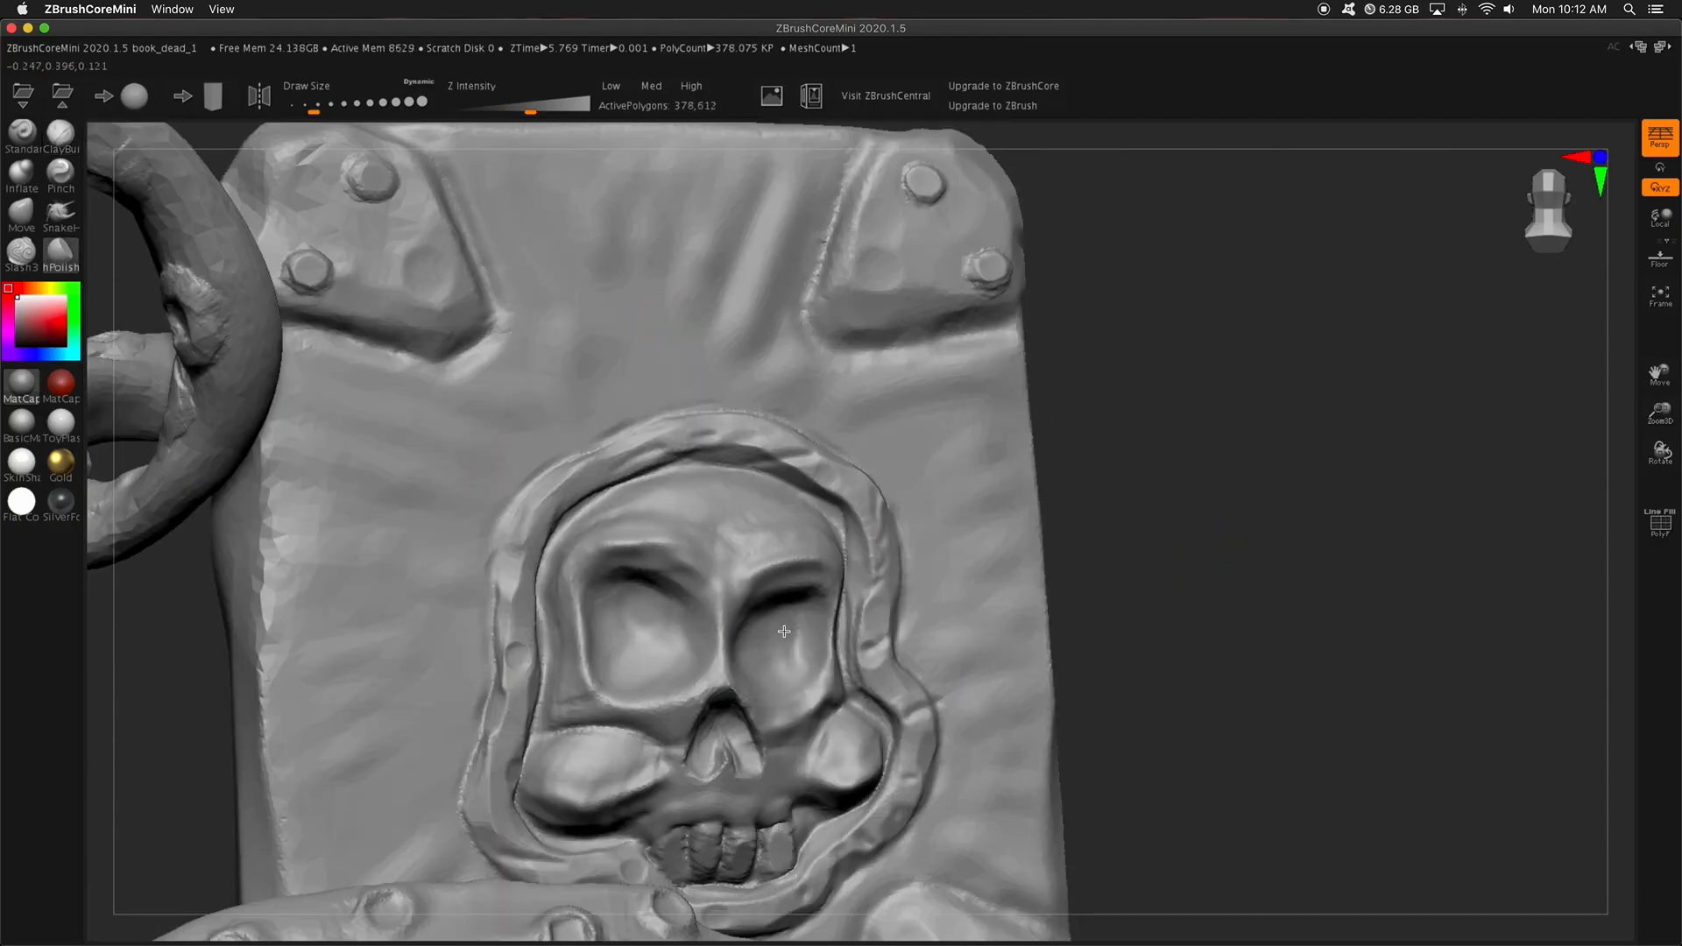
Refine the cover surface near the skull and sharpen the edge around the top-left rivet.
{"action": "left_click_drag", "start_coordinate": [783, 632], "coordinate": [633, 761]}
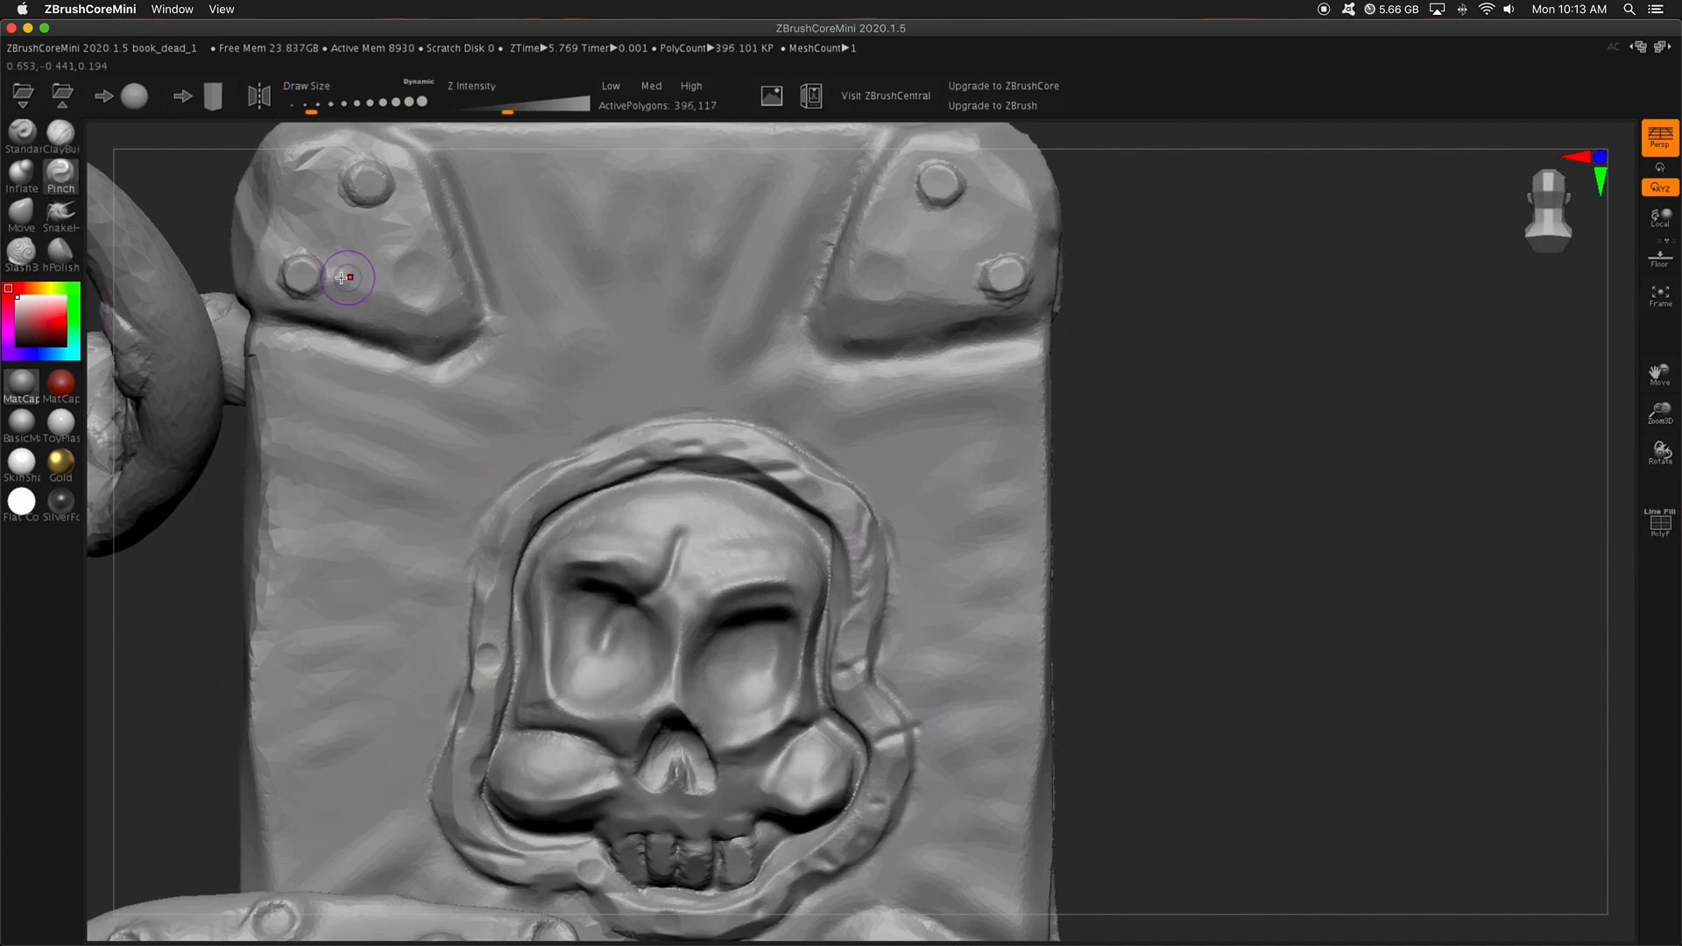
{"action": "left_click_drag", "start_coordinate": [344, 277], "coordinate": [1399, 451]}
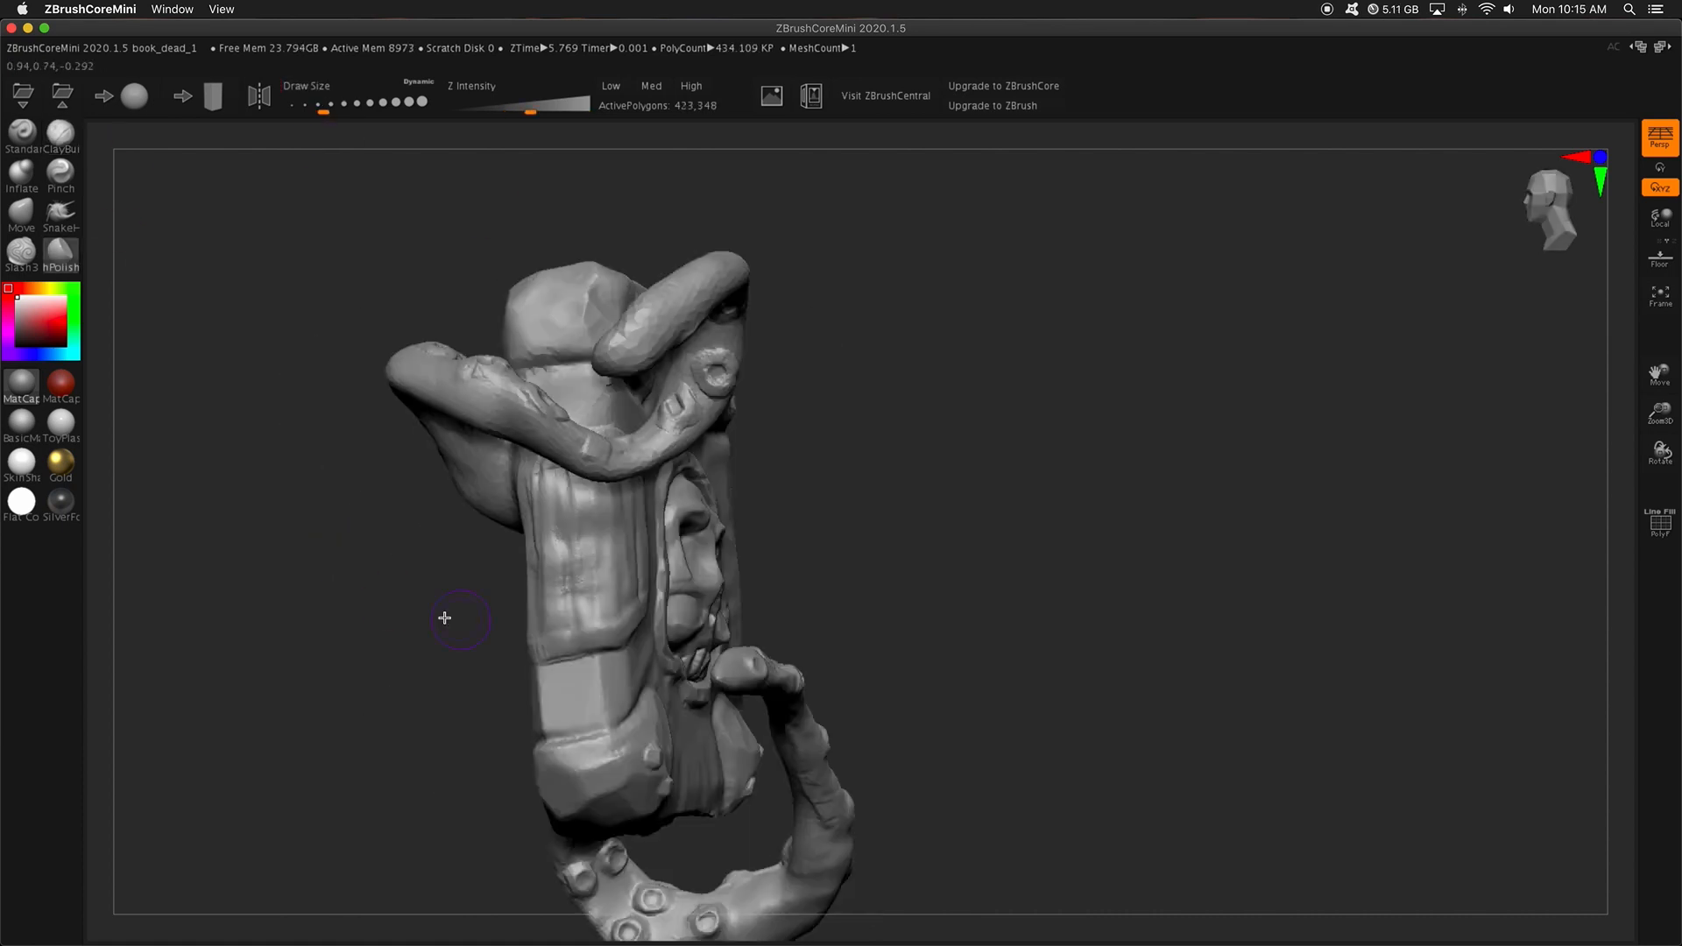
Dab suckers onto the upper tentacle and pull its tip outward into a curl.
{"action": "left_click_drag", "start_coordinate": [462, 617], "coordinate": [1362, 353]}
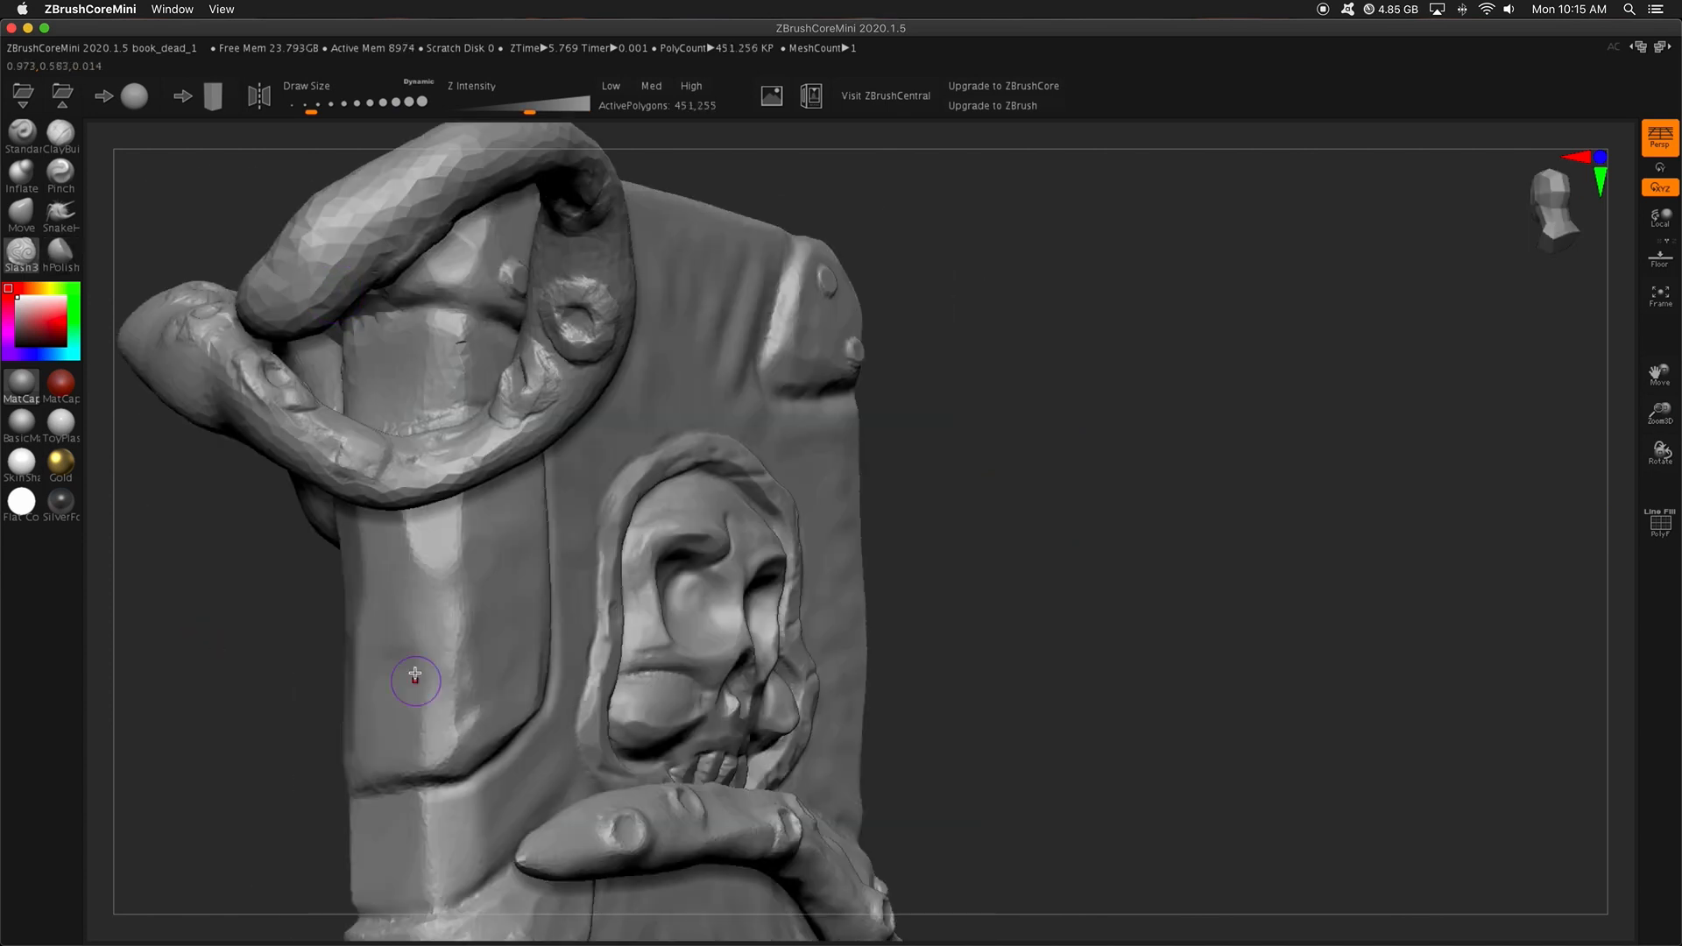
{"action": "left_click_drag", "start_coordinate": [416, 677], "coordinate": [341, 728]}
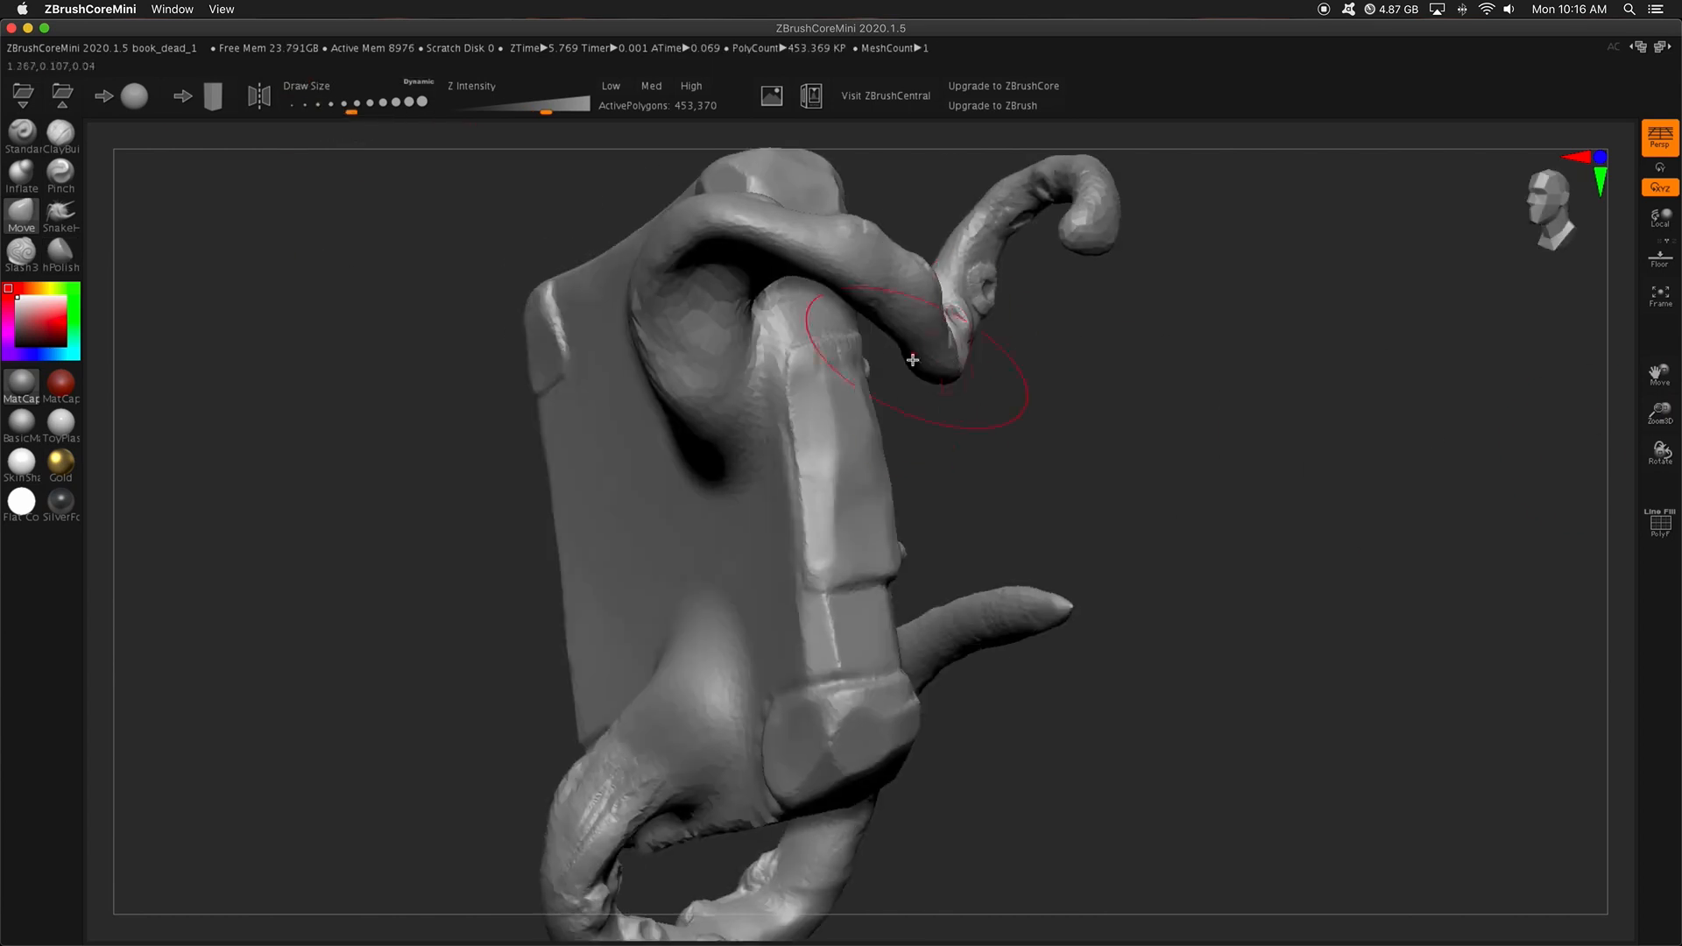
{"action": "left_click_drag", "start_coordinate": [912, 359], "coordinate": [345, 570]}
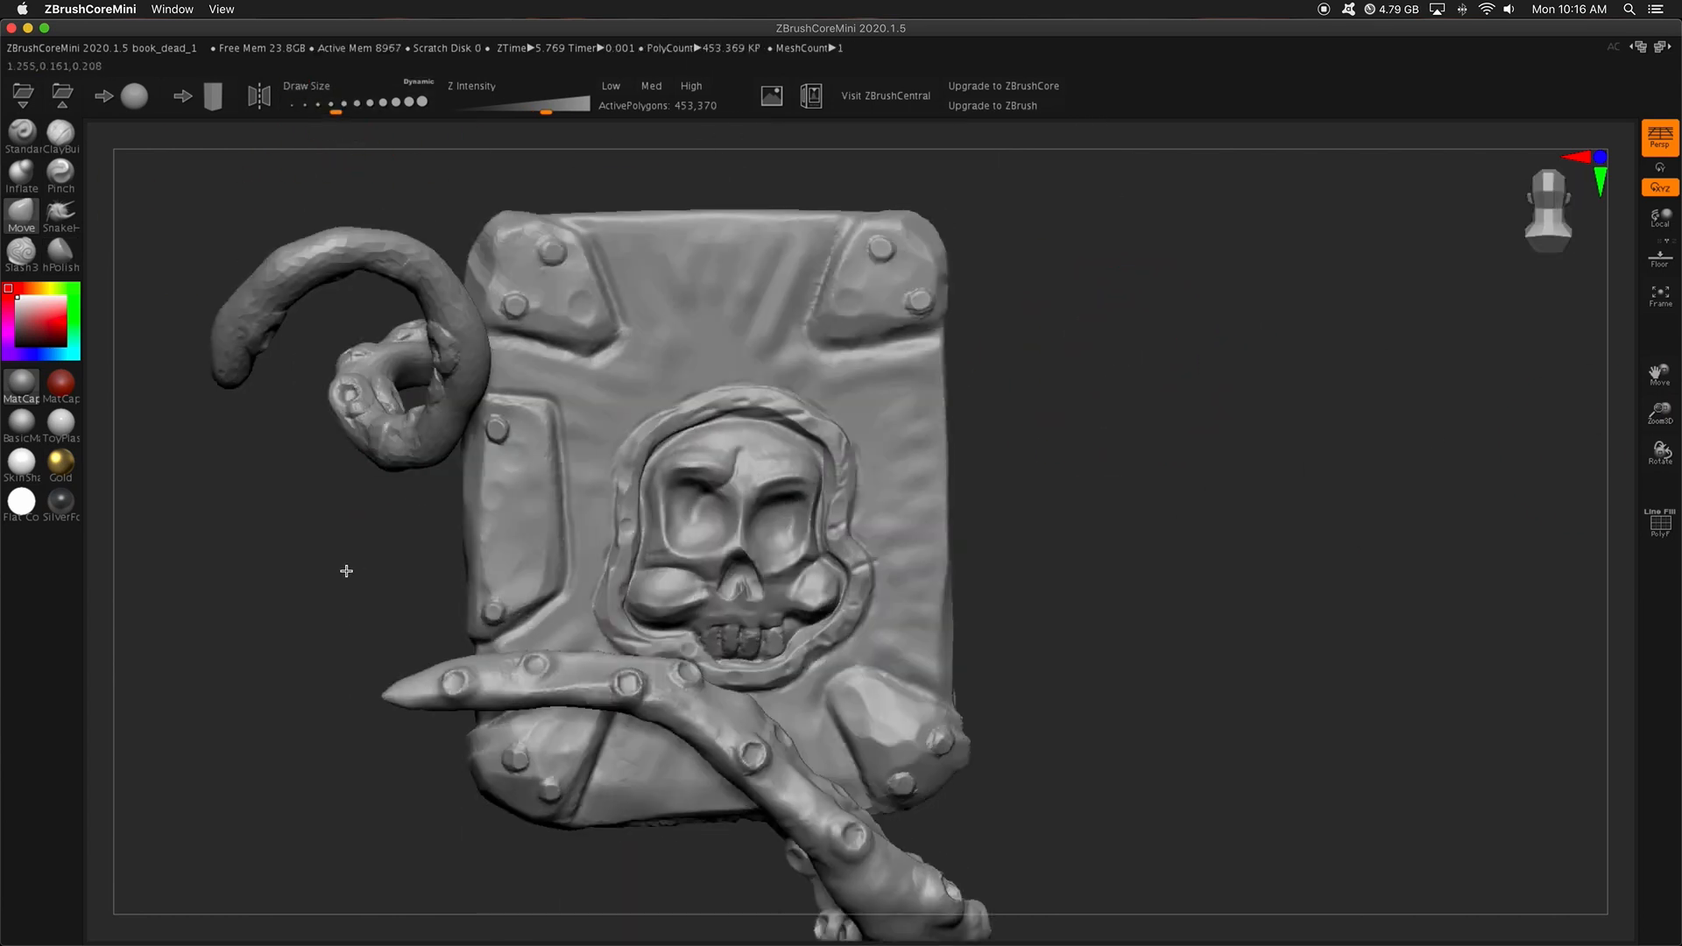